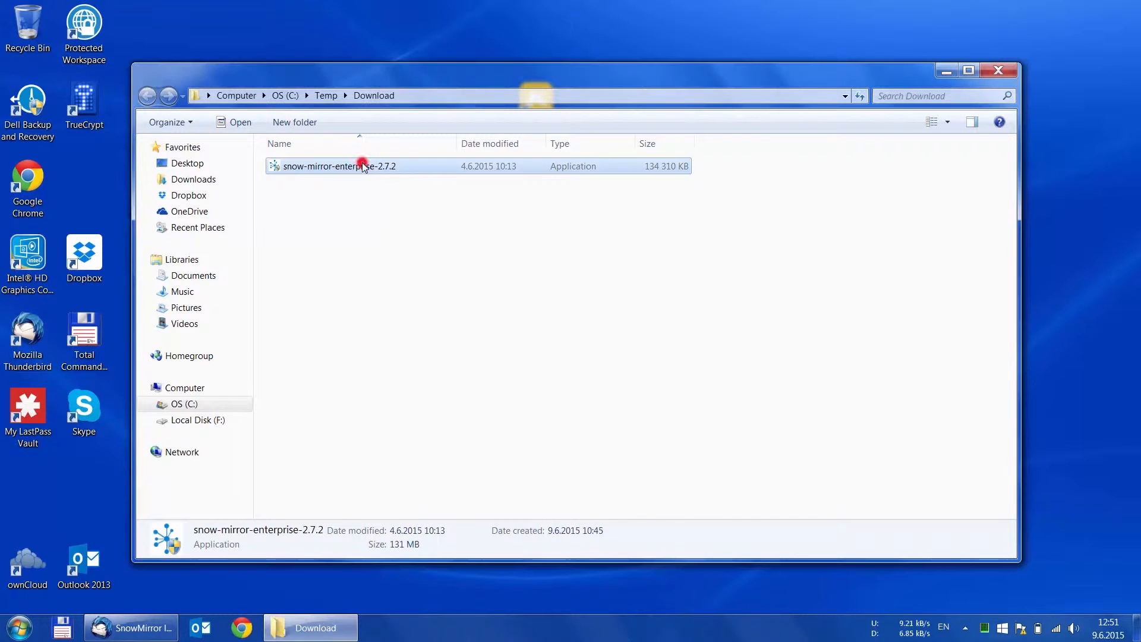
Launch the snow-mirror-enterprise-2.7.2 installer from the Download folder.
double_click(338, 166)
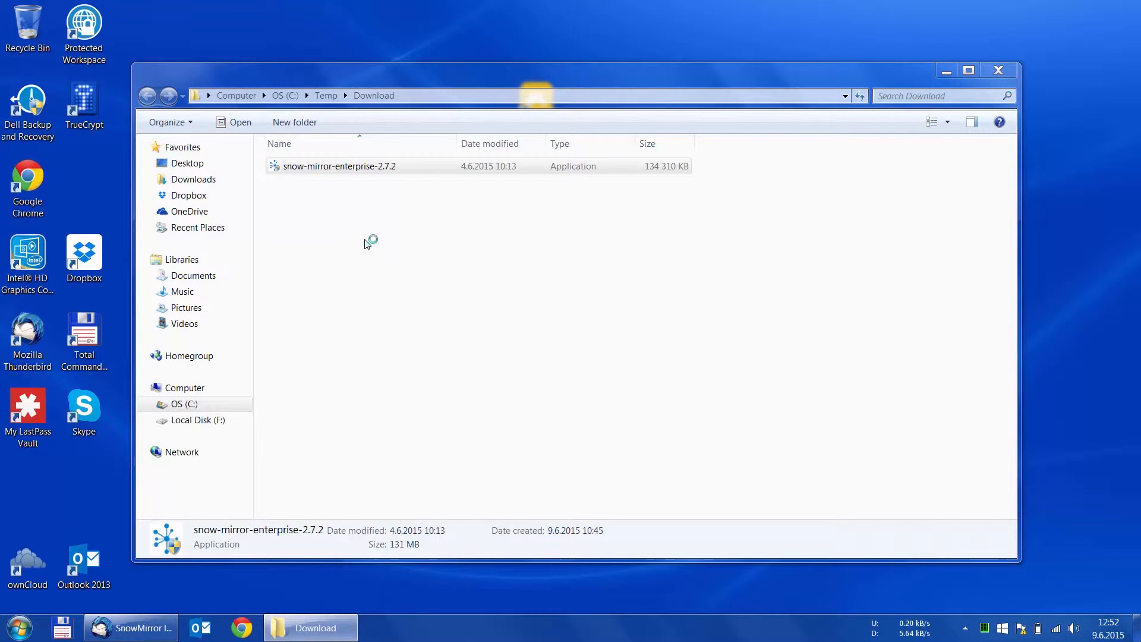
double_click(337, 165)
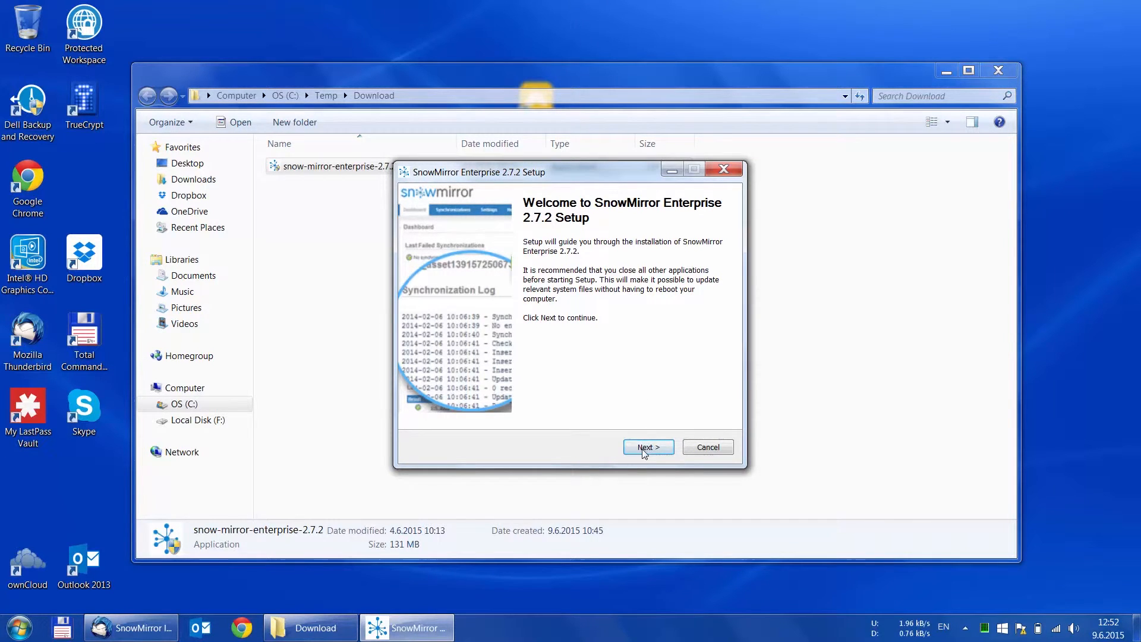
Accept the license, compare the install options, and pick Express Install with default settings.
left_click(648, 447)
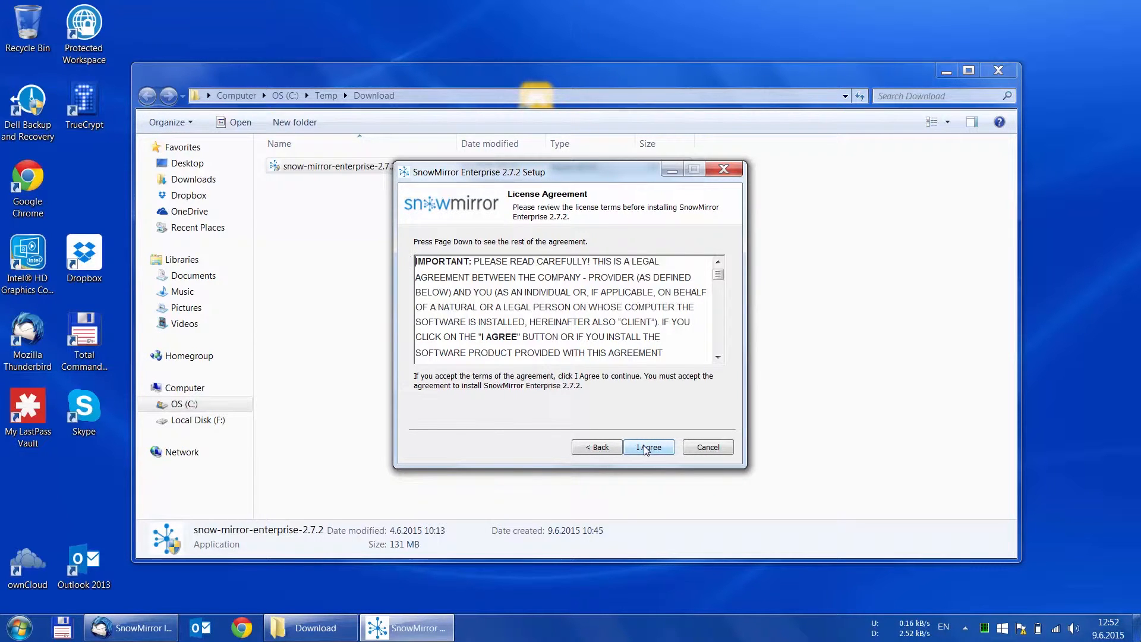
left_click(648, 447)
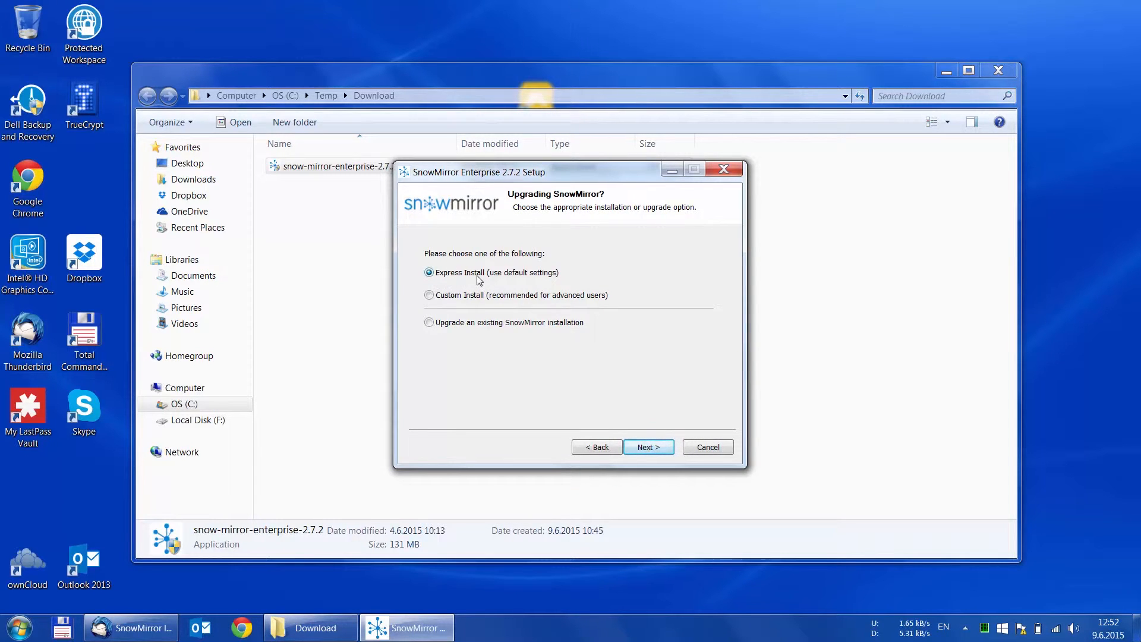
left_click(429, 295)
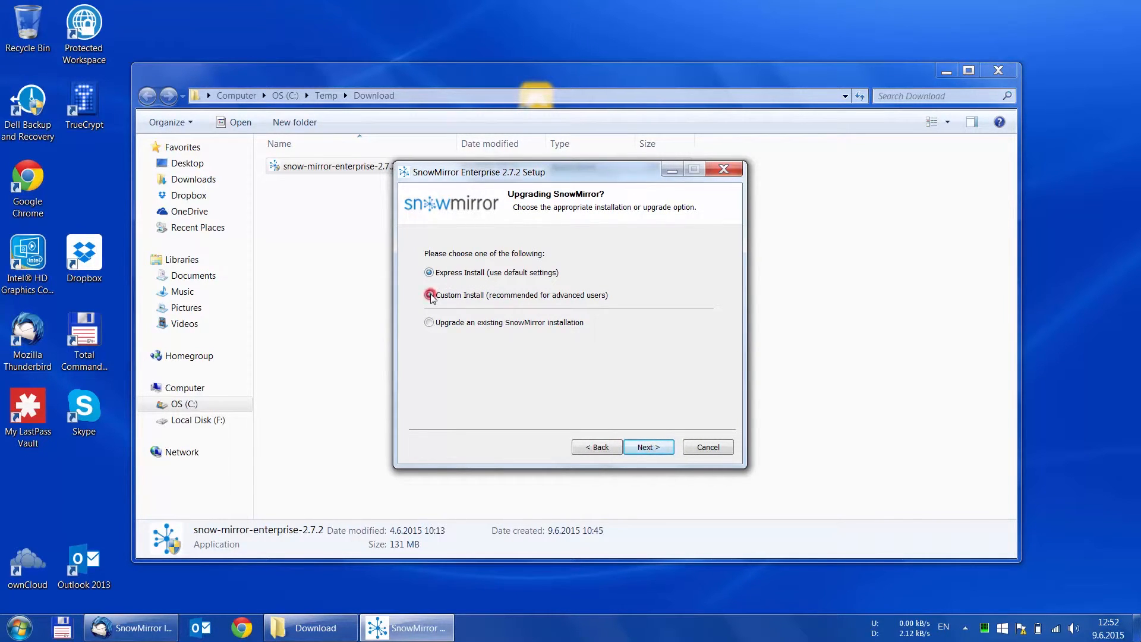
left_click(430, 295)
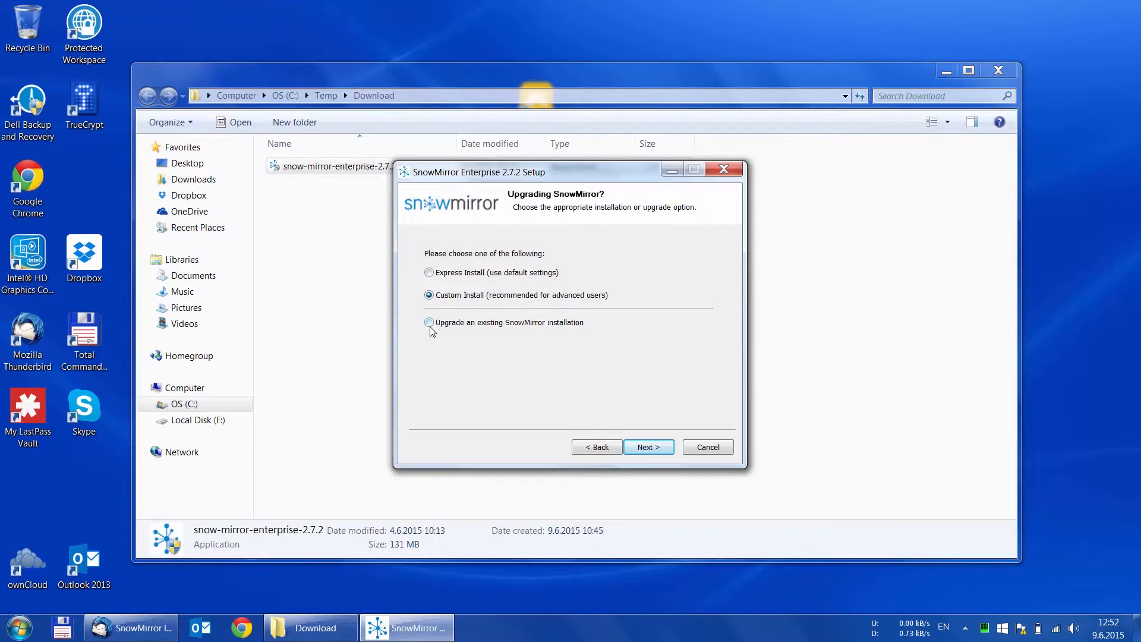
left_click(429, 322)
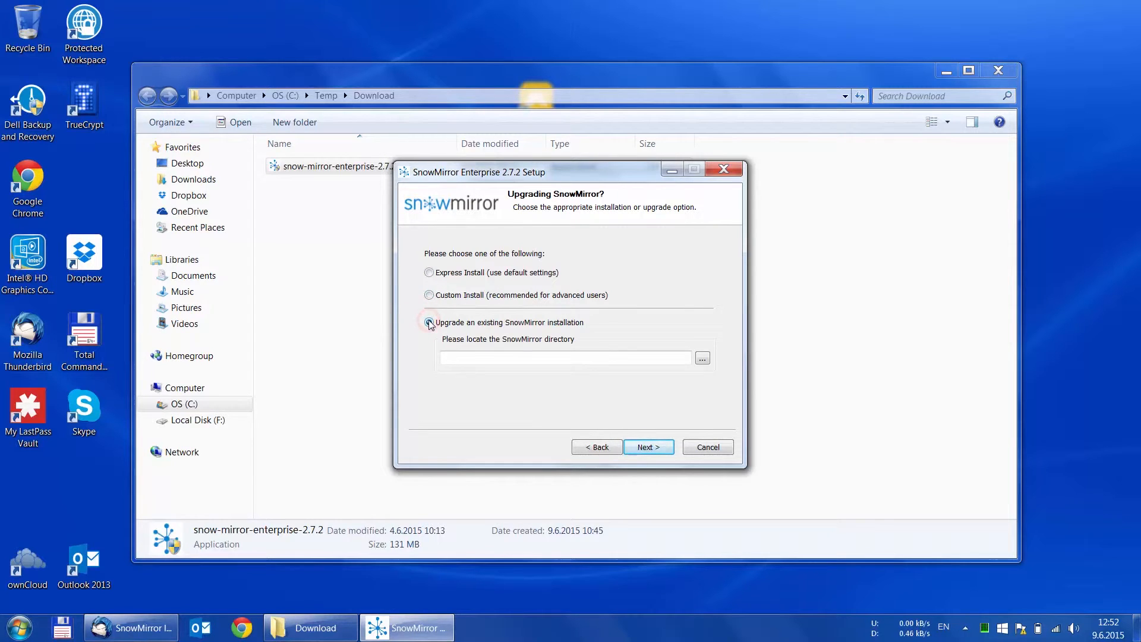
left_click(430, 322)
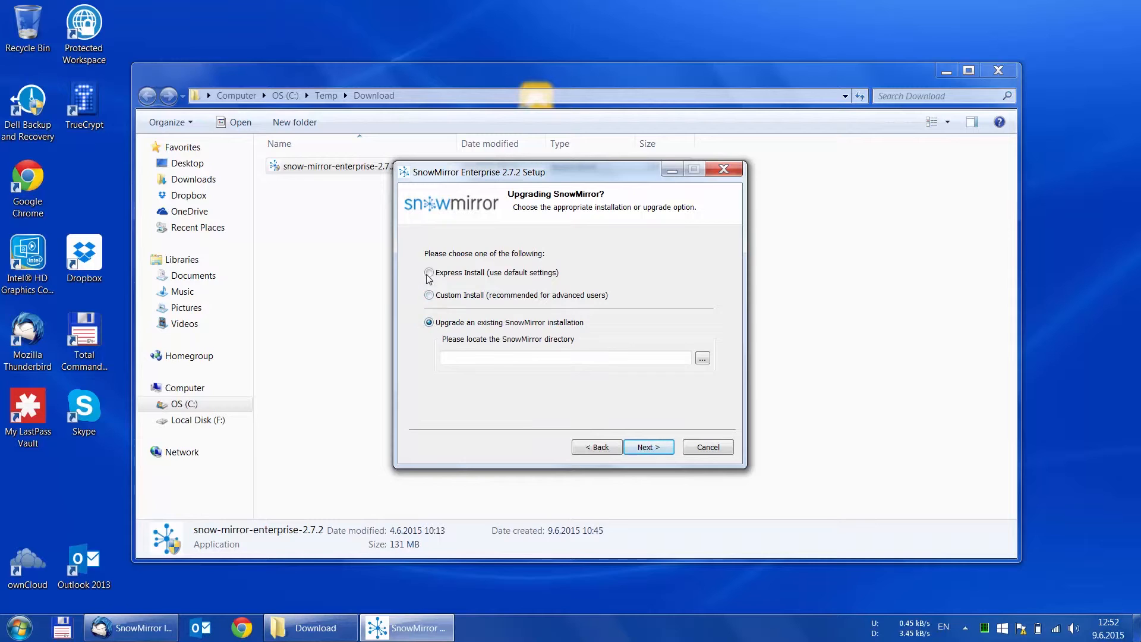
left_click(429, 273)
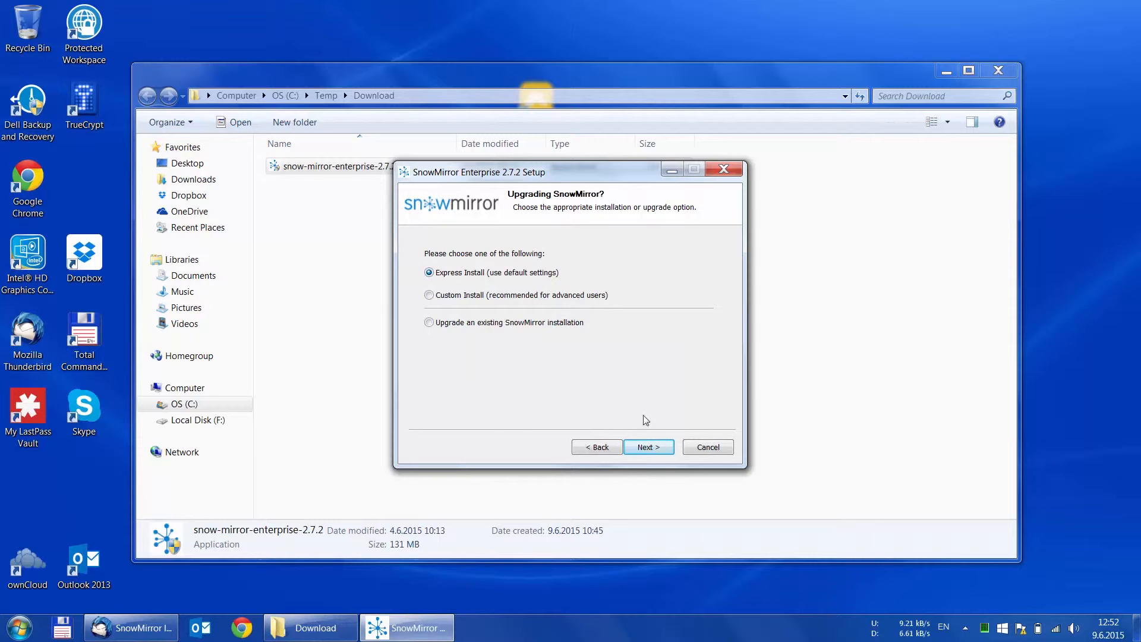
left_click(647, 447)
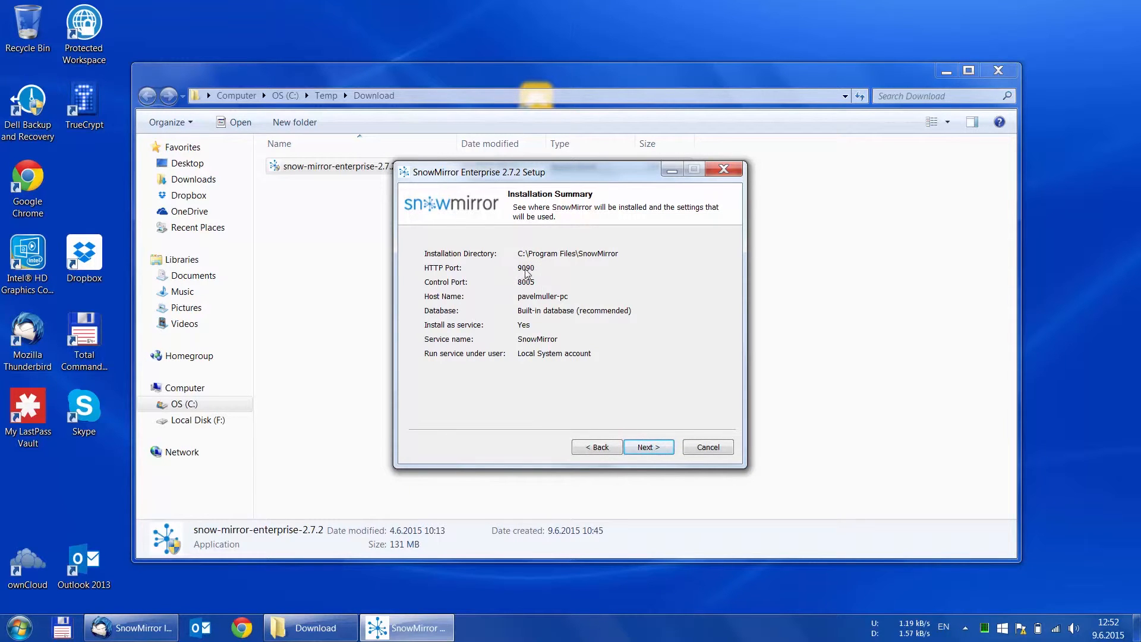
mouse_move(522, 327)
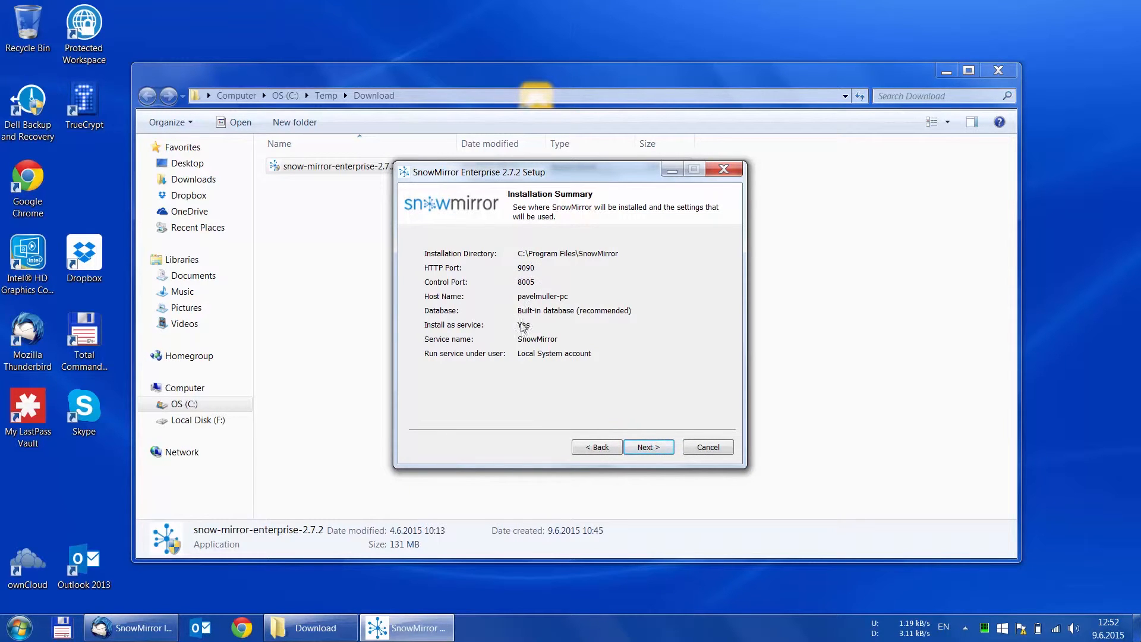
mouse_move(563, 406)
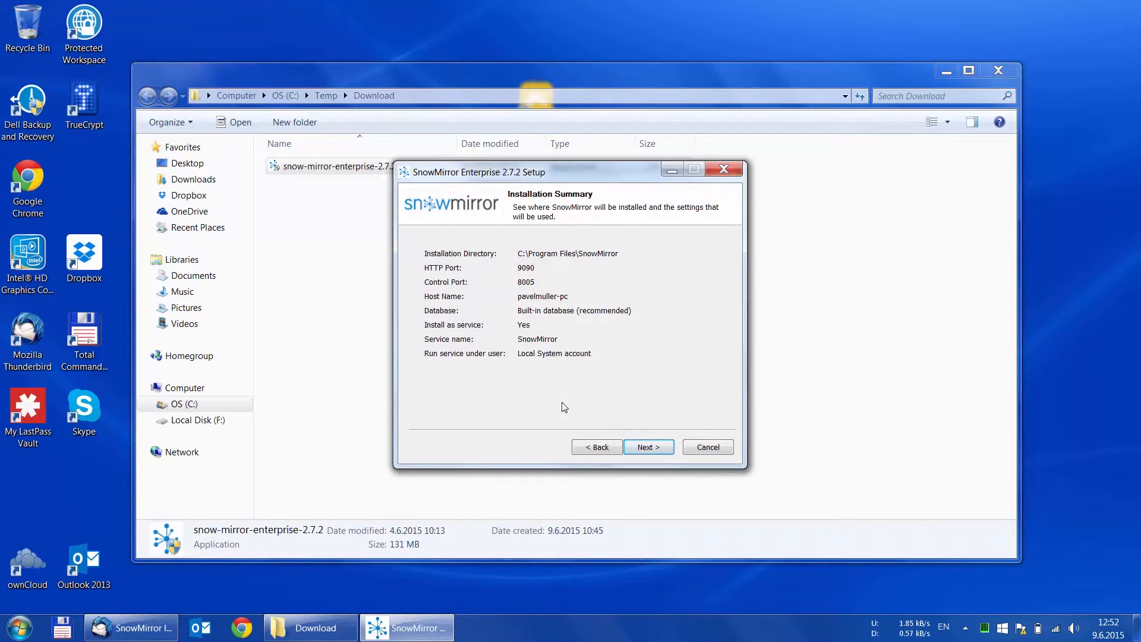
Install SnowMirror with the summarized defaults, then go to Get License for a free license.
left_click(646, 447)
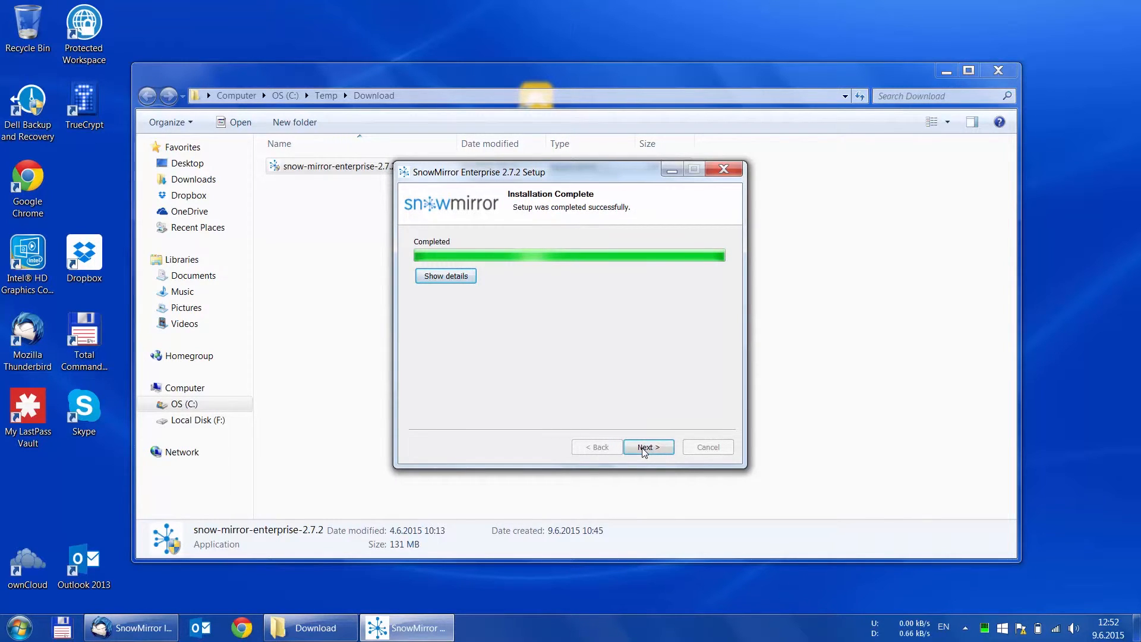
left_click(648, 447)
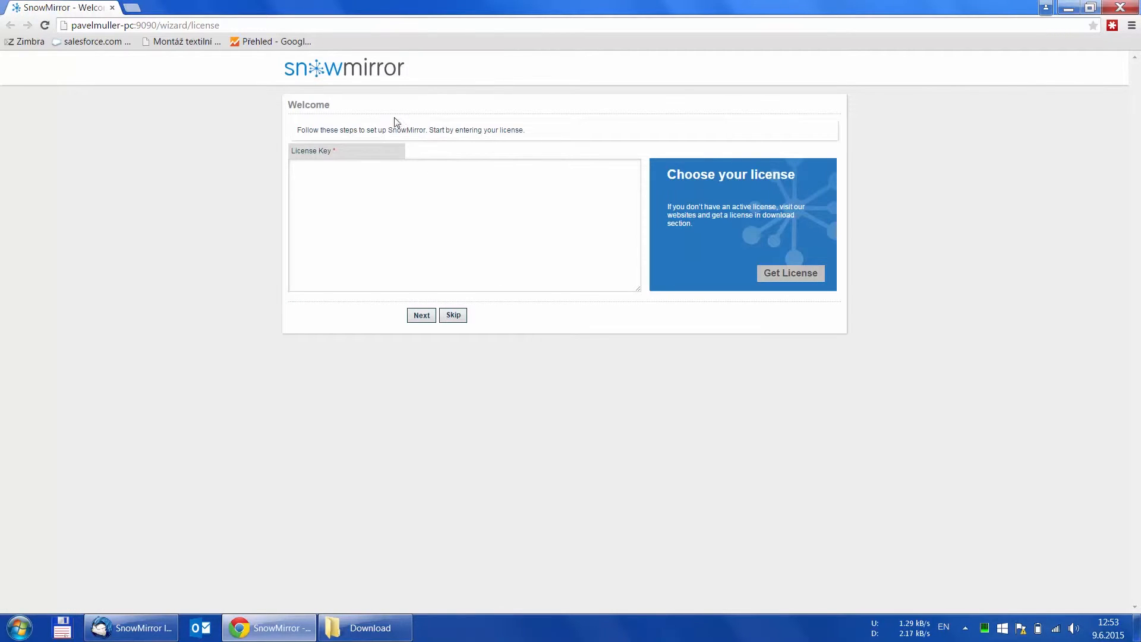
mouse_move(733, 282)
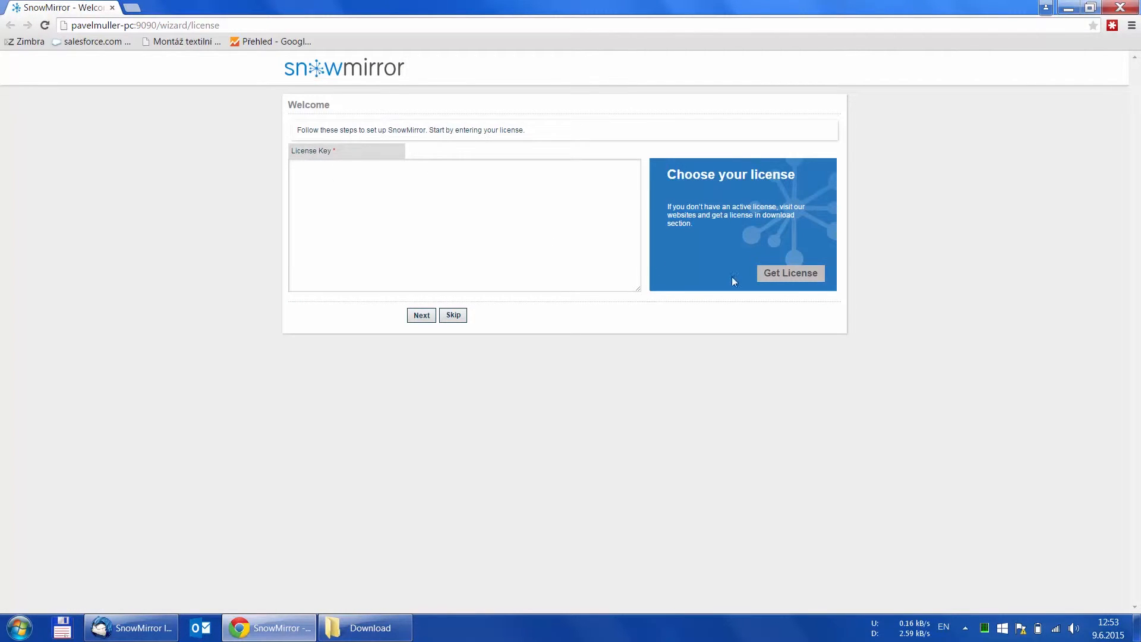
left_click(790, 272)
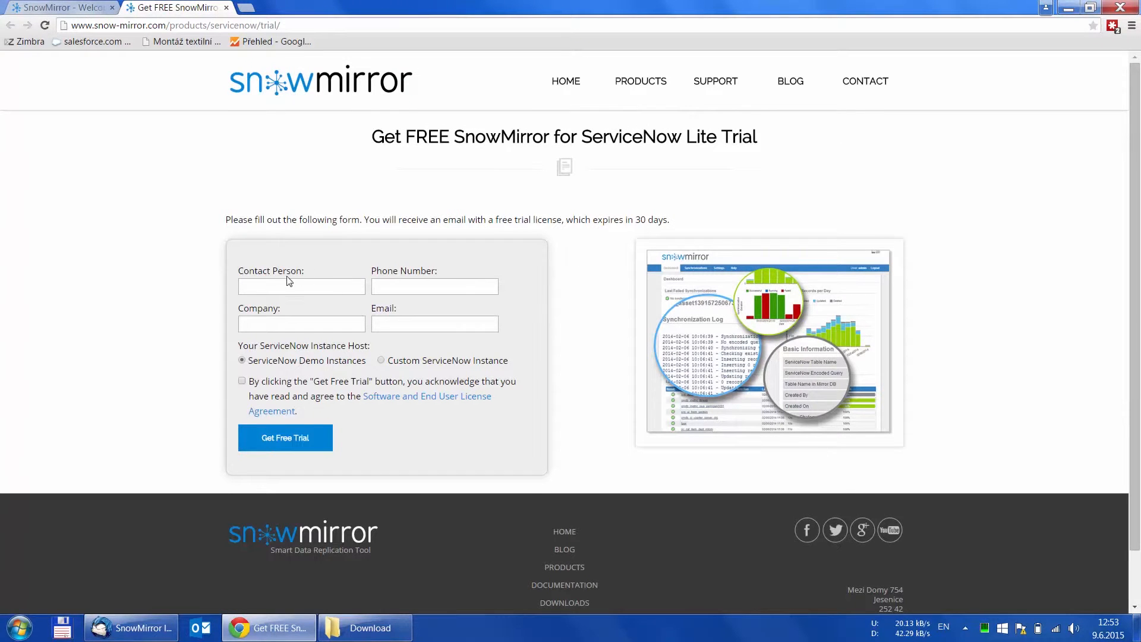
Enter contact details (phone 555-123), choose Custom ServiceNow Instance, agree, and submit the trial request.
type("Pavel Muller")
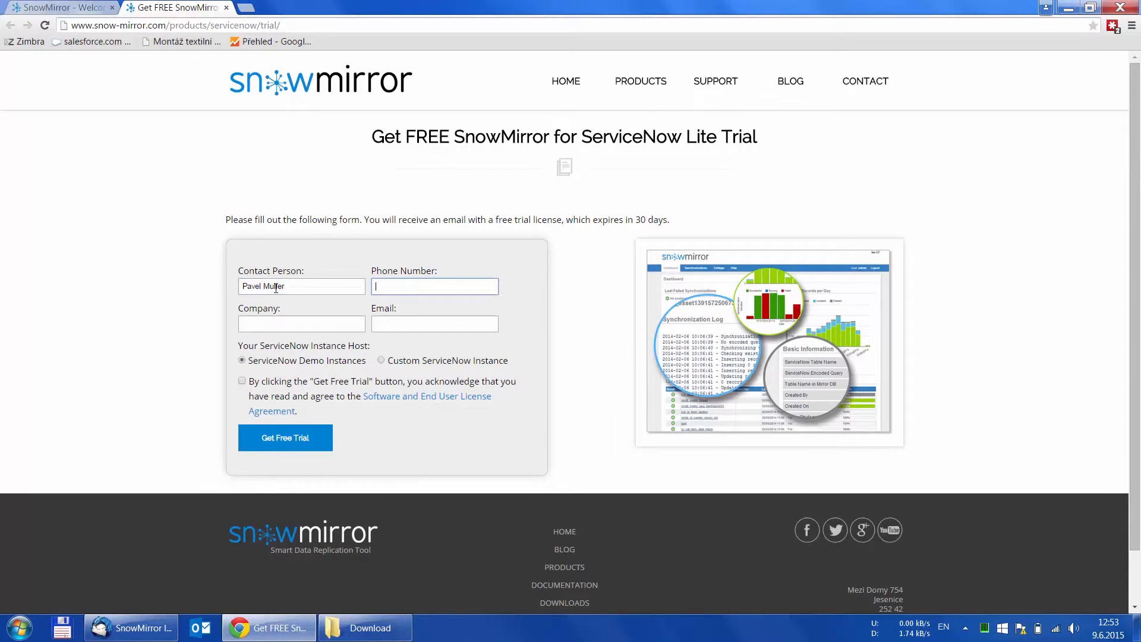
type("555-123")
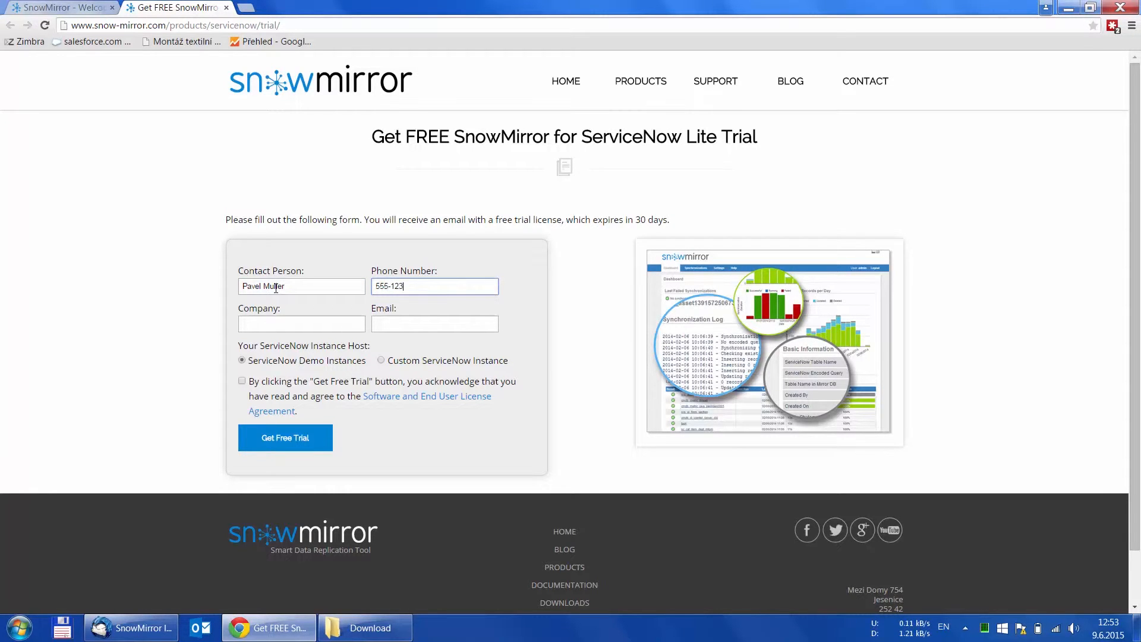
type("SnowMirror")
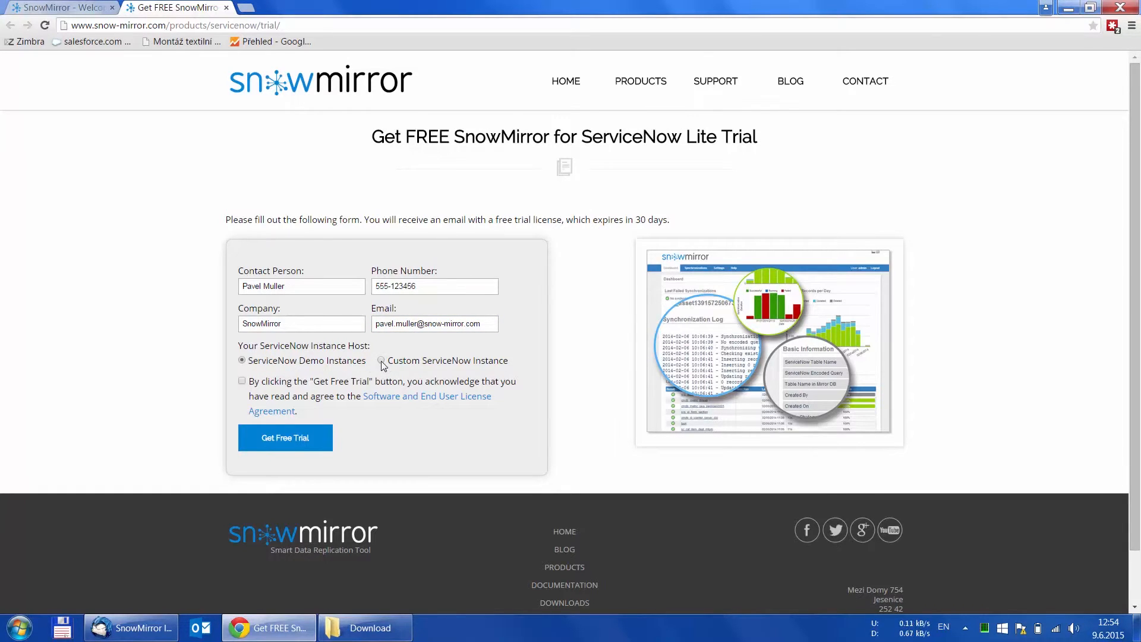
left_click(380, 361)
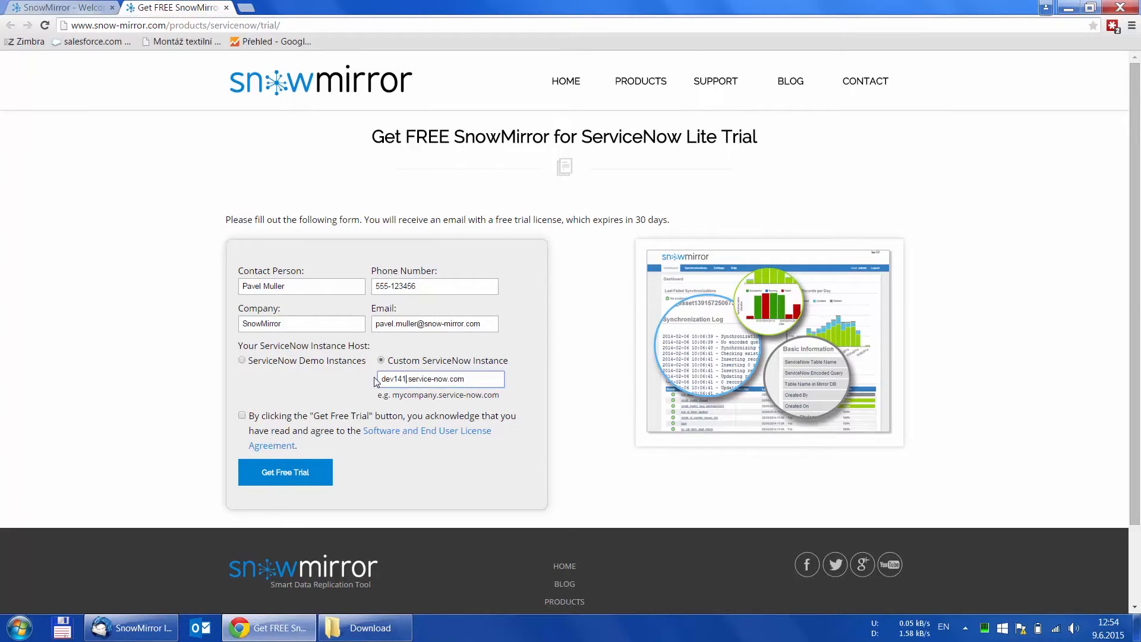
left_click(242, 415)
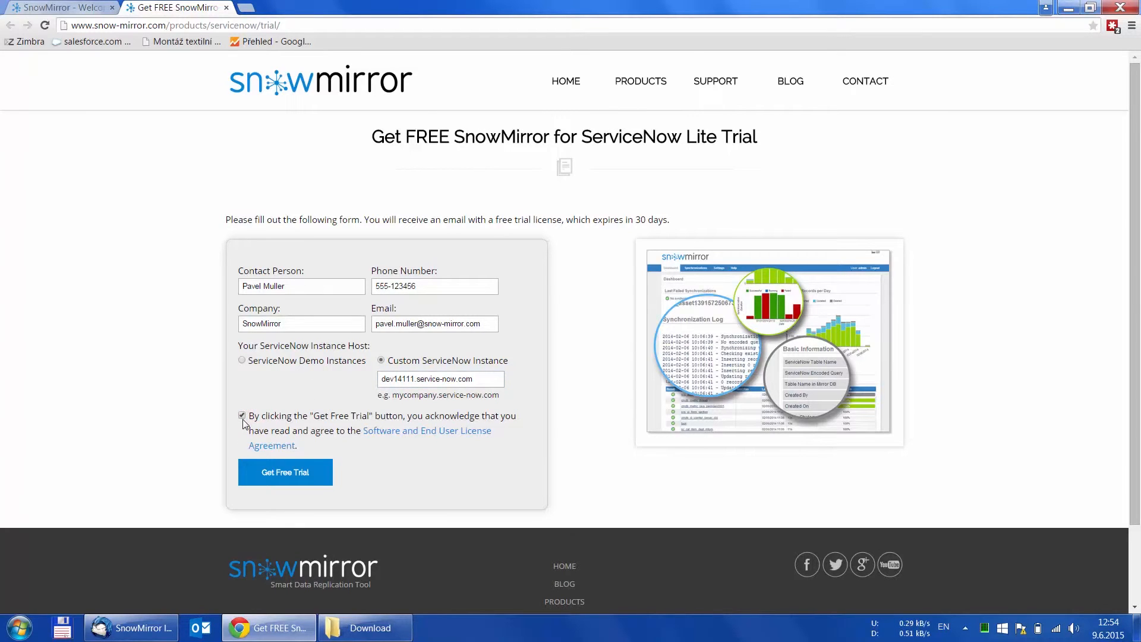
left_click(285, 472)
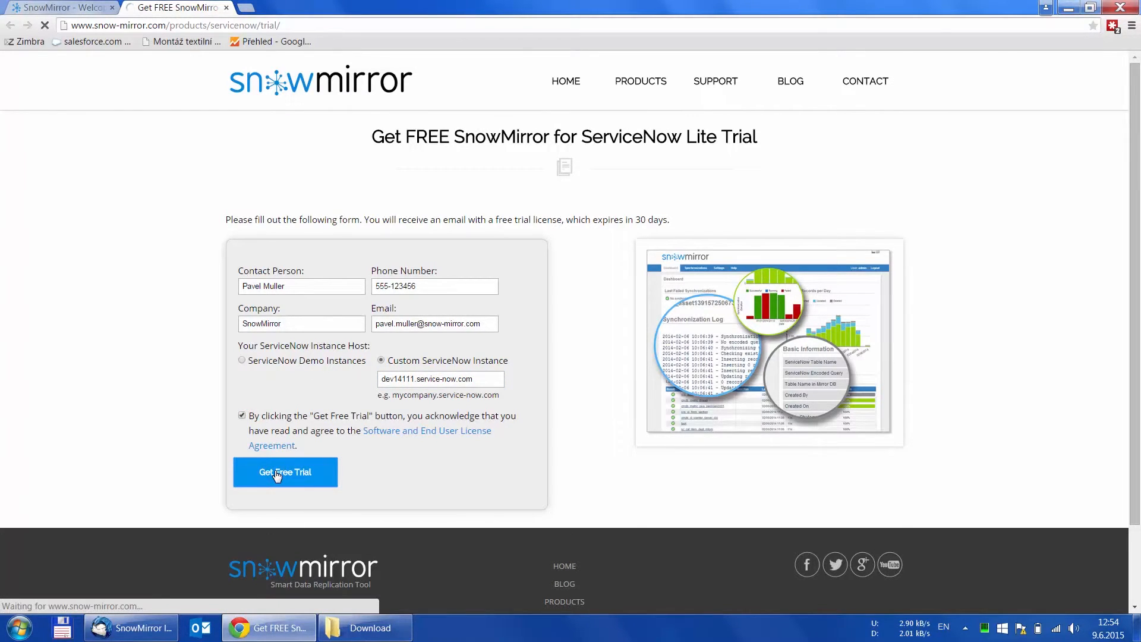
left_click(285, 471)
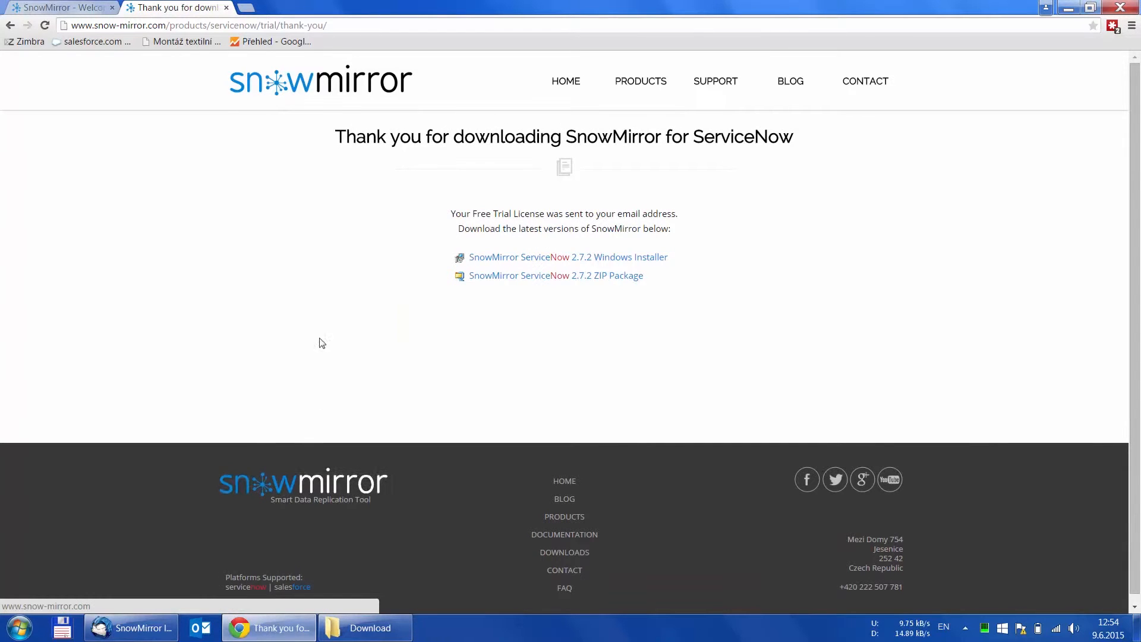
mouse_move(130, 628)
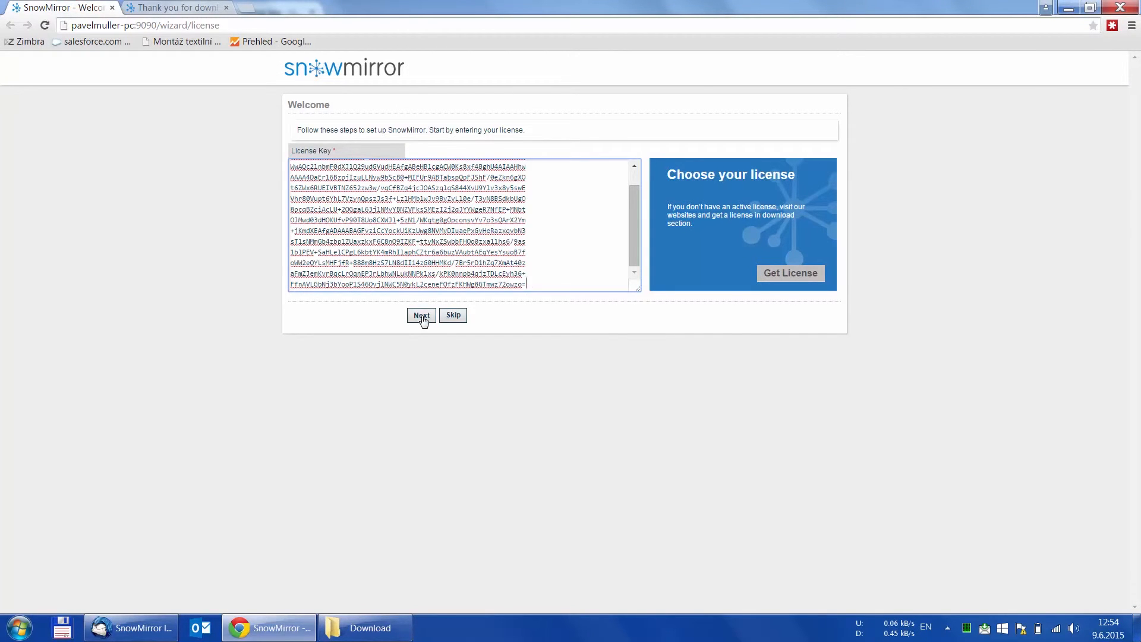
Submit the pasted trial license key to reach ServiceNow Configuration.
left_click(421, 314)
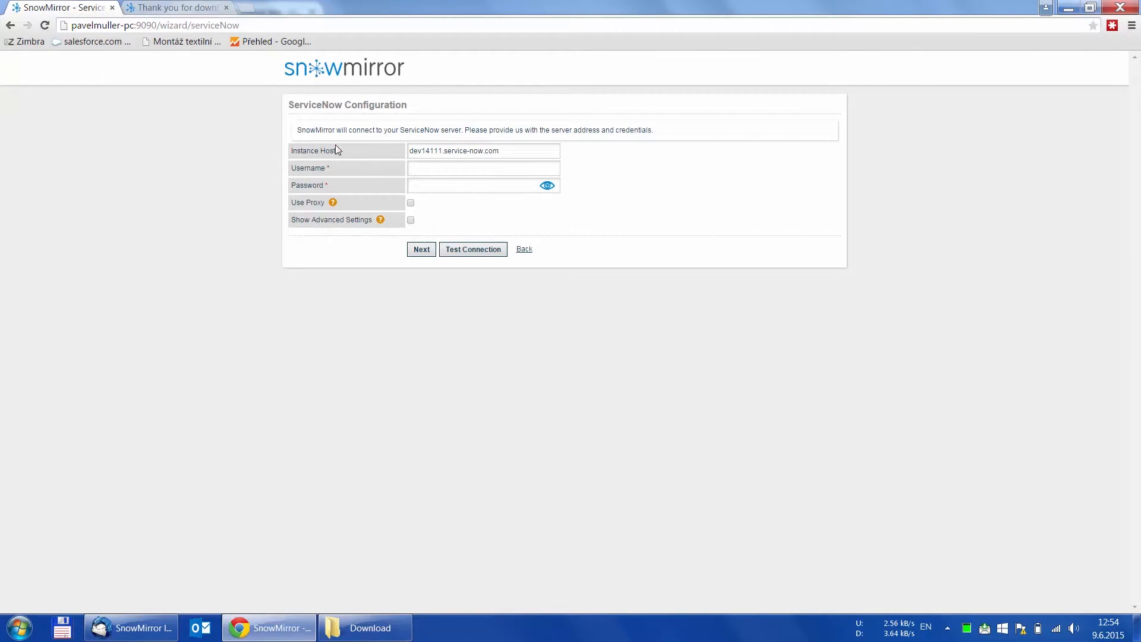
mouse_move(337, 110)
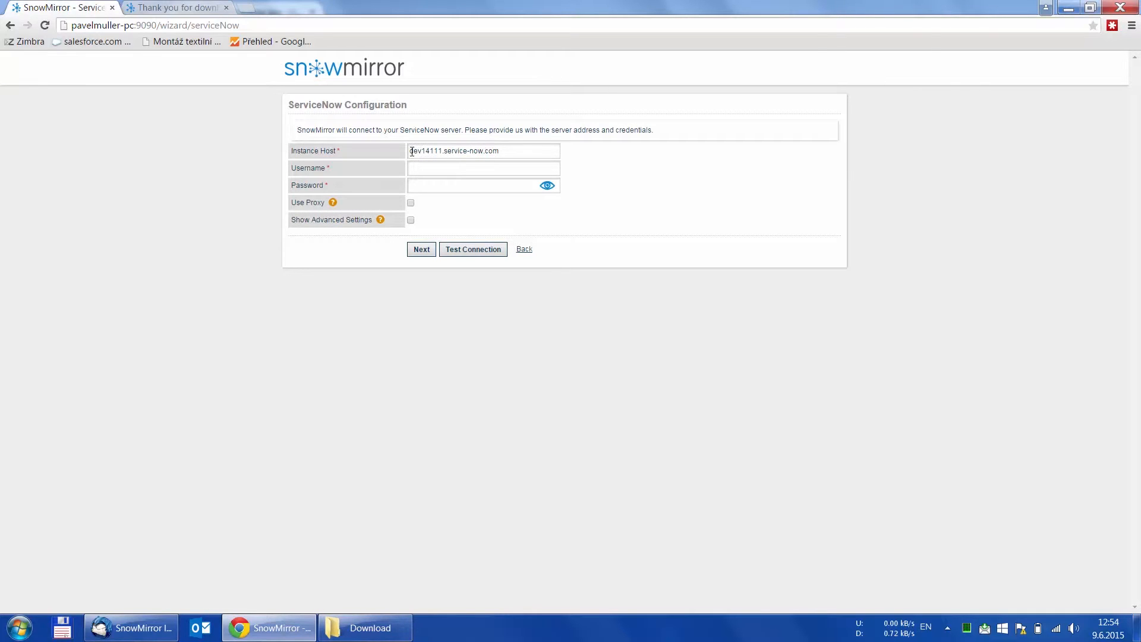
Enter the admin credentials for dev14111.service-now.com and run Test Connection until all checks pass.
left_click(440, 150)
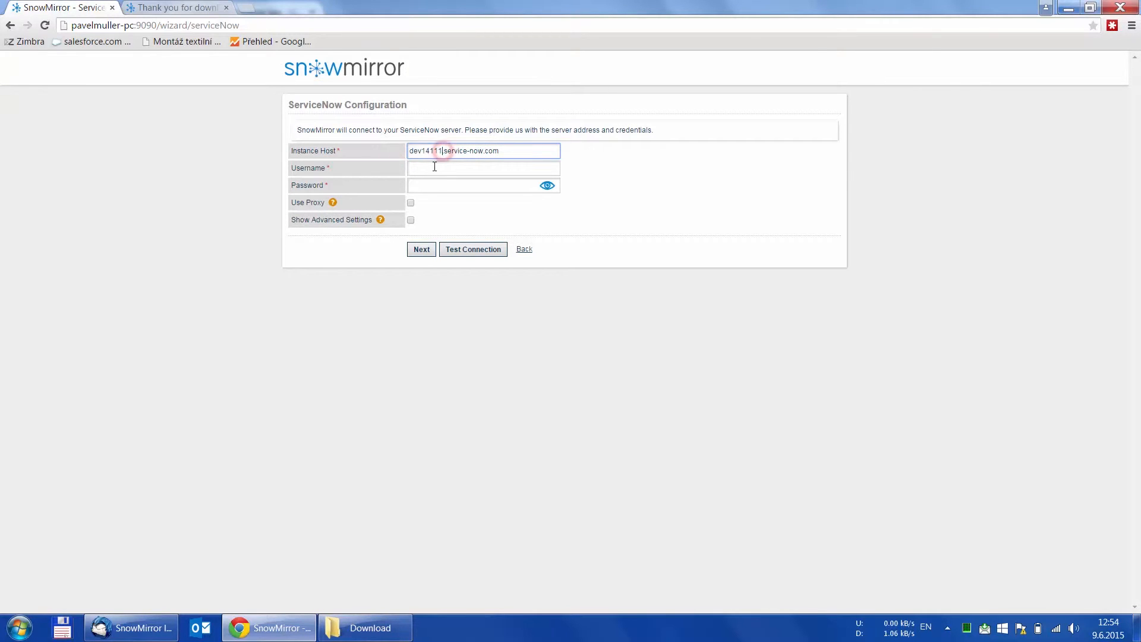
type("admin")
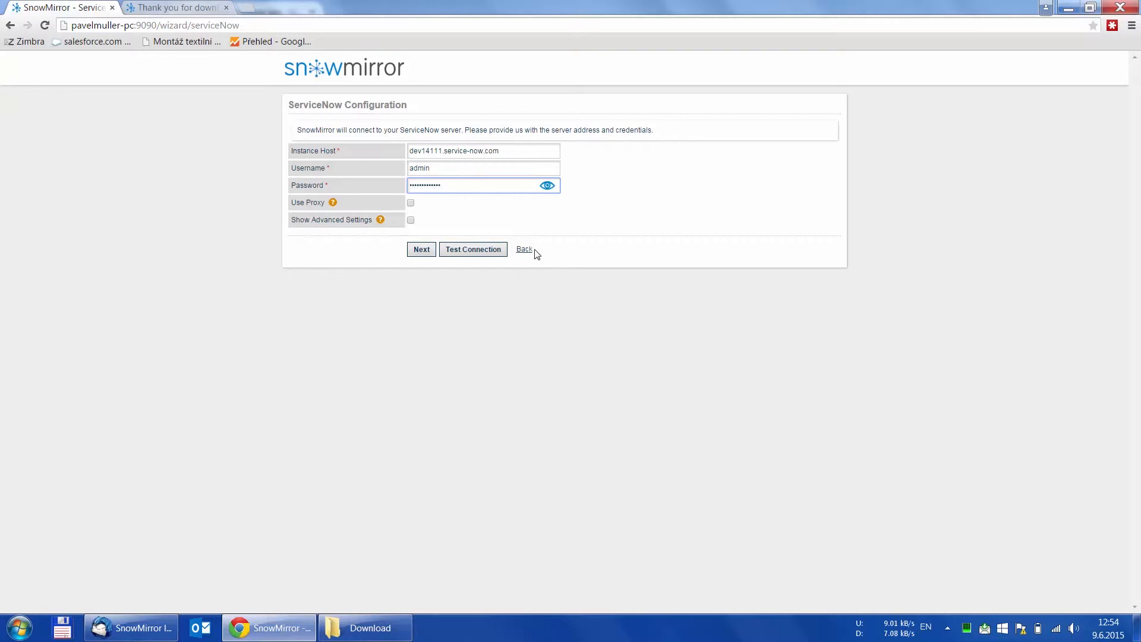
left_click(473, 249)
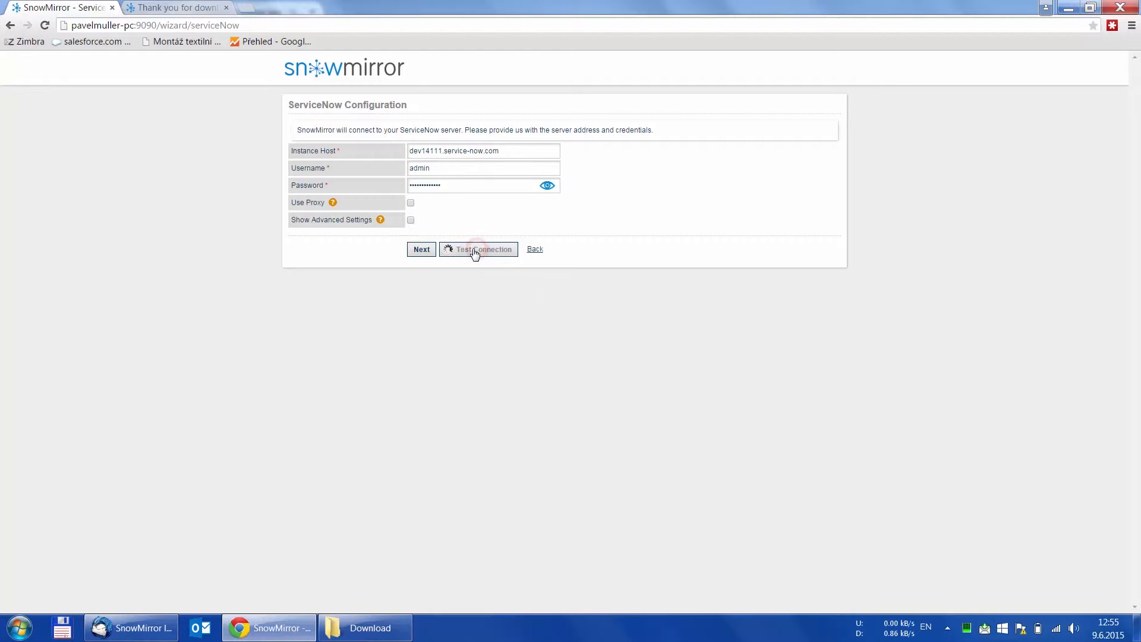
left_click(478, 249)
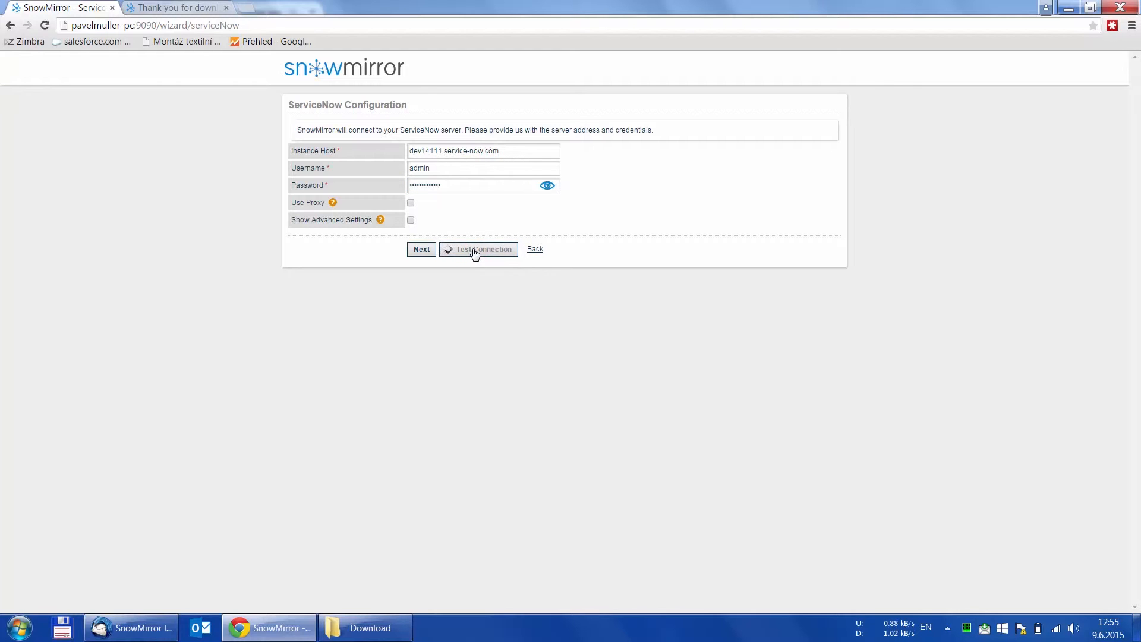
left_click(478, 250)
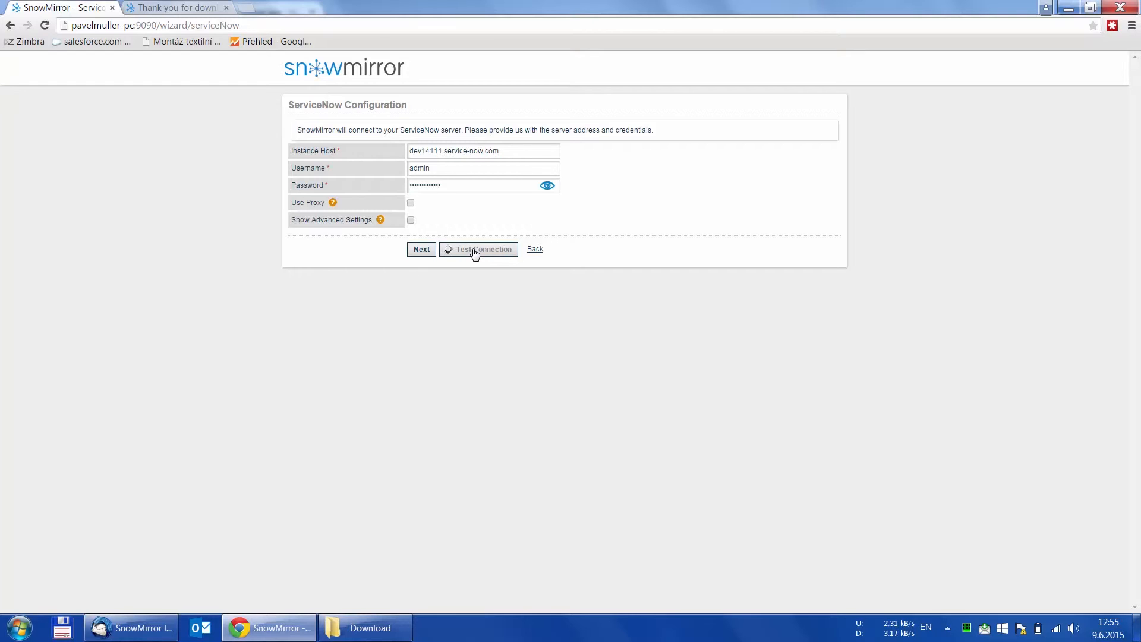
left_click(478, 250)
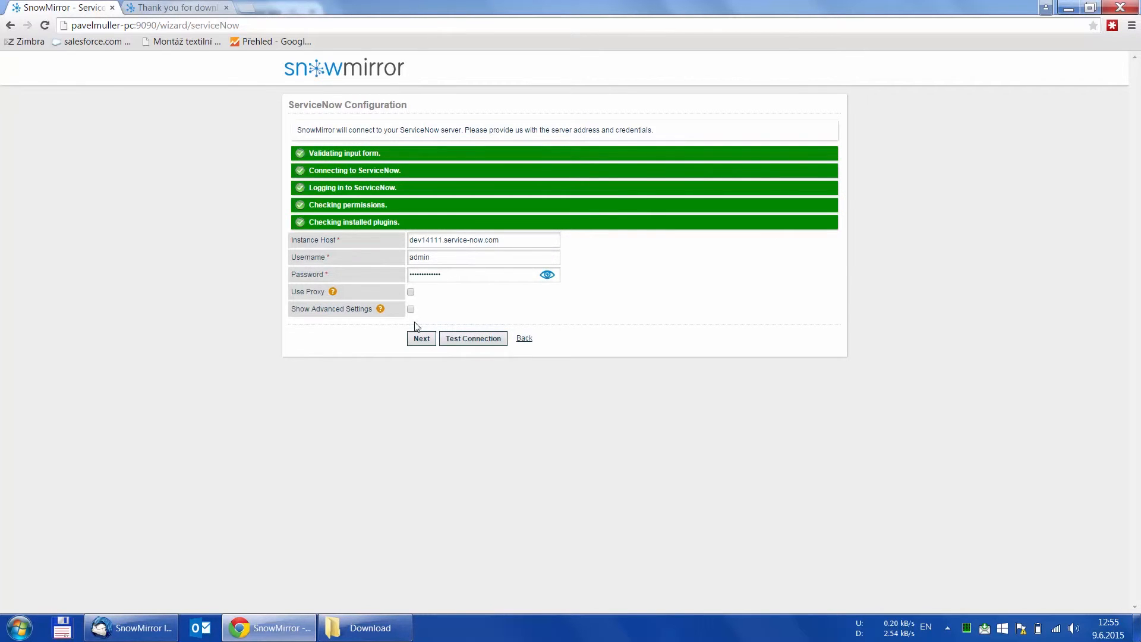
On the database step, choose My own database server and keep MySQL as the type.
left_click(422, 337)
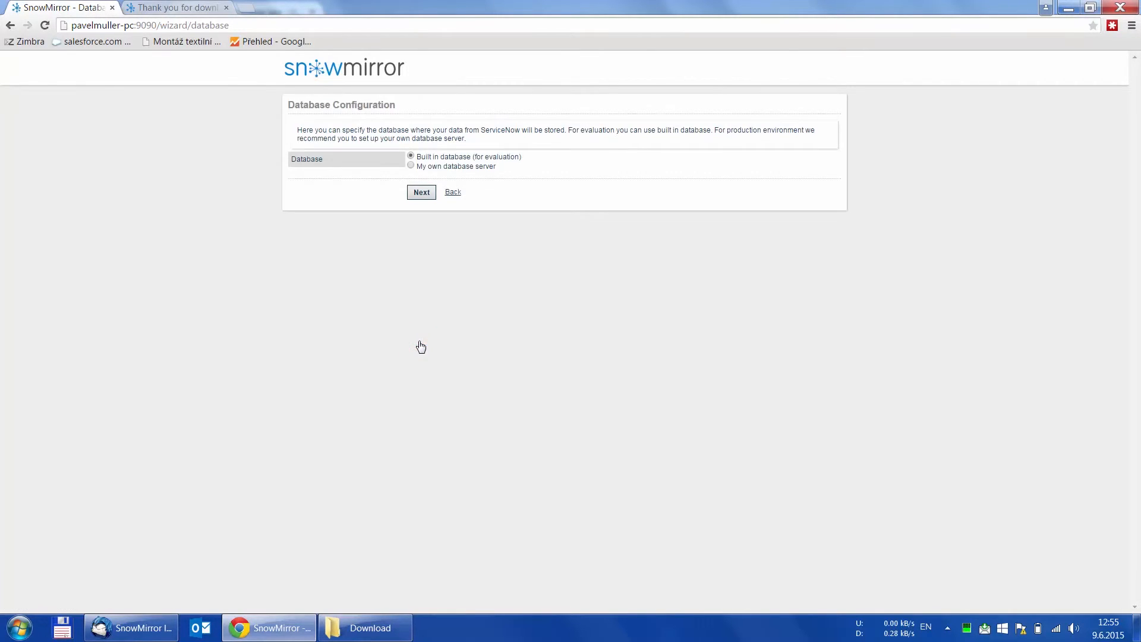
mouse_move(290, 104)
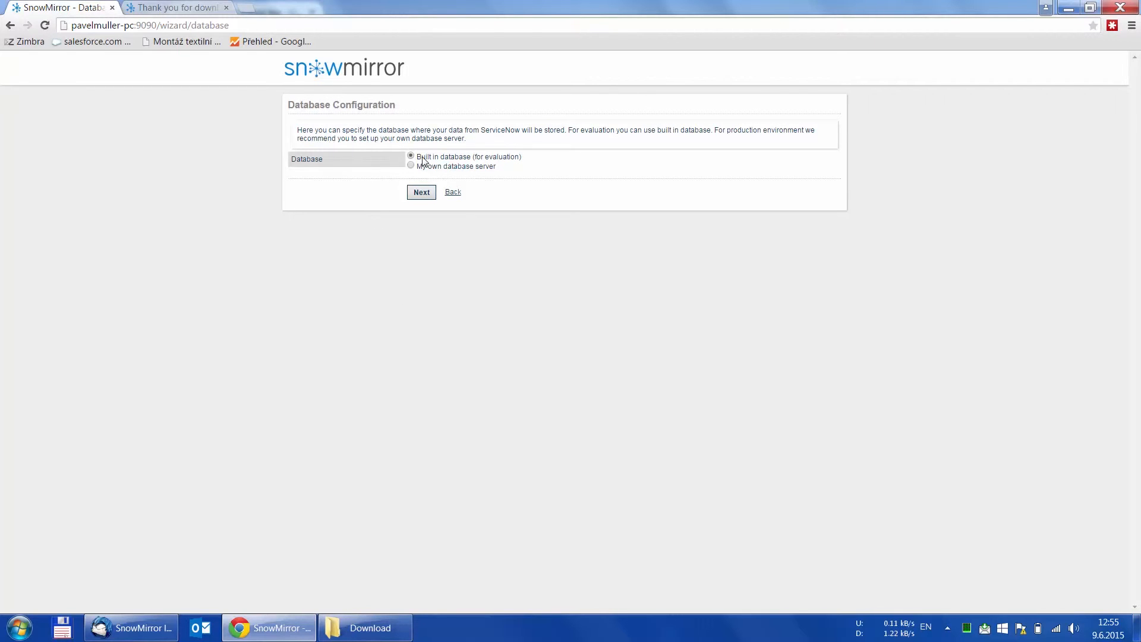
mouse_move(414, 175)
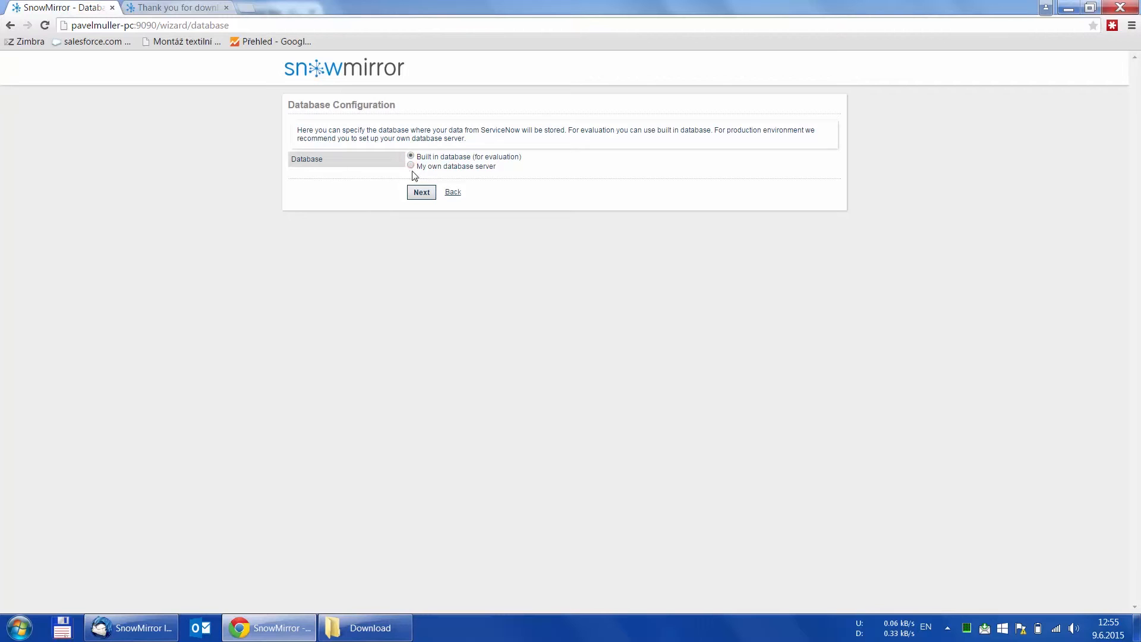
left_click(411, 166)
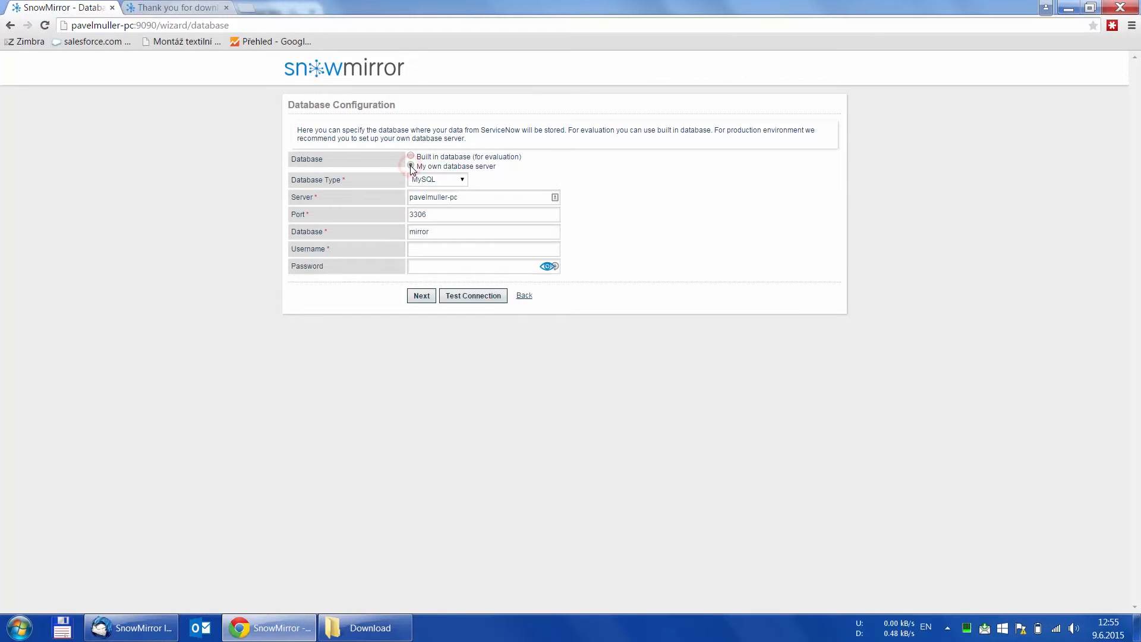
left_click(410, 166)
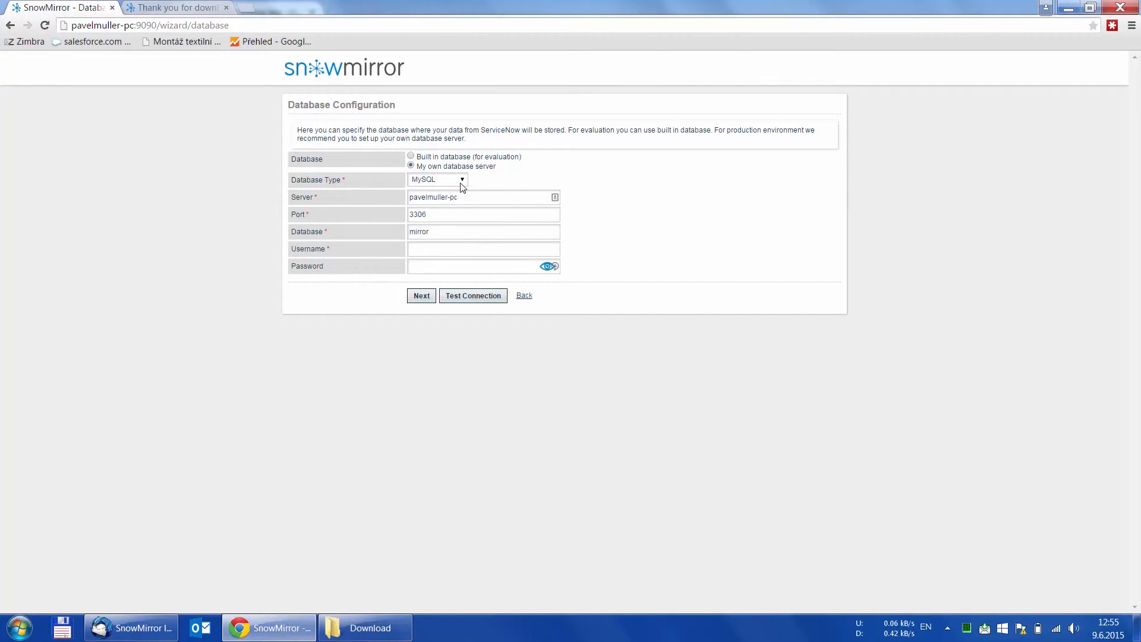
left_click(437, 179)
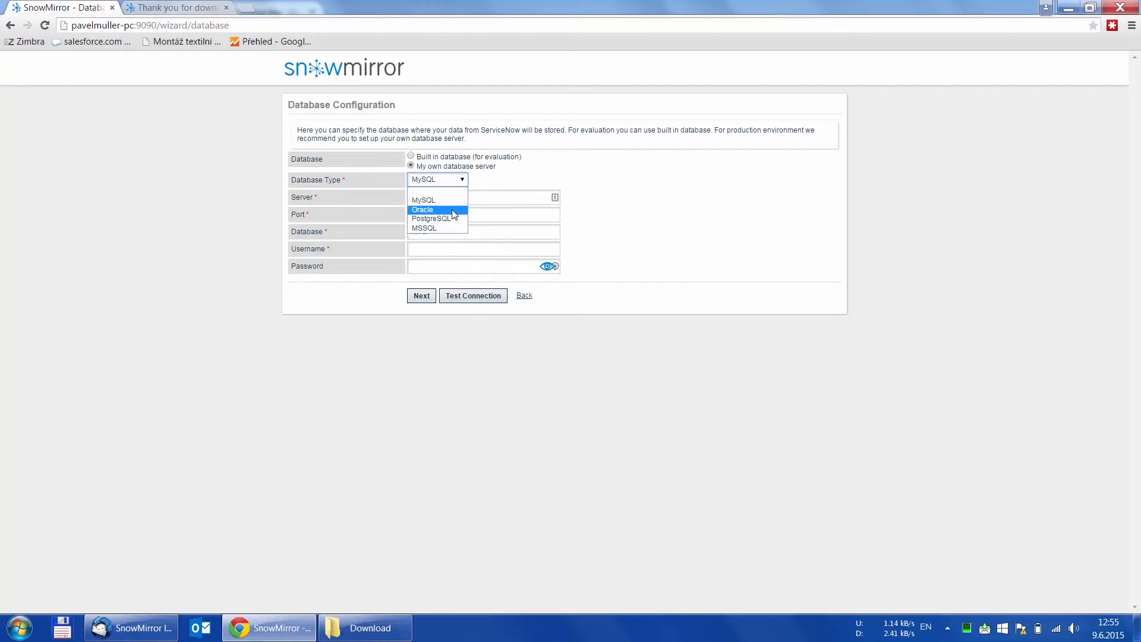
mouse_move(451, 228)
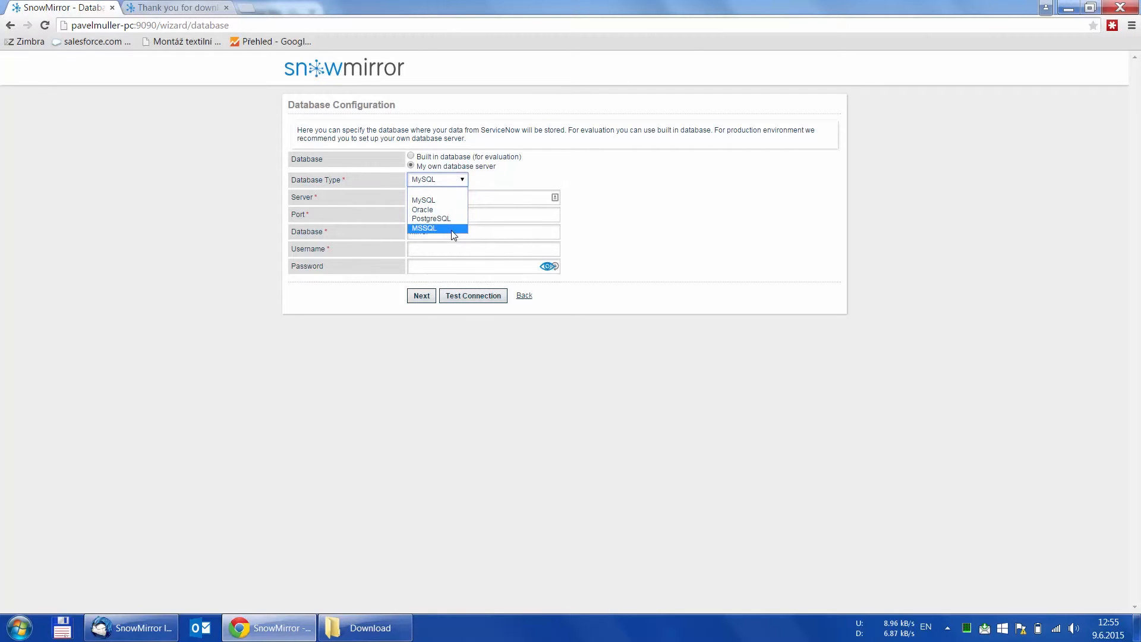
mouse_move(437, 200)
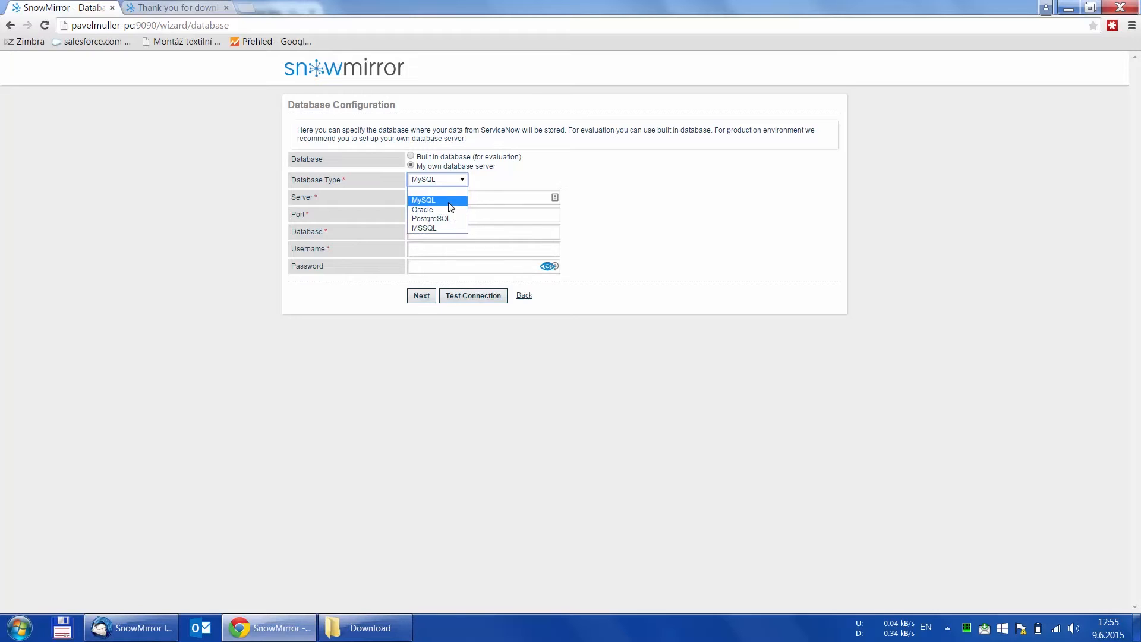
Set the server to localhost, enter the database username and password, and test the connection.
left_click(422, 200)
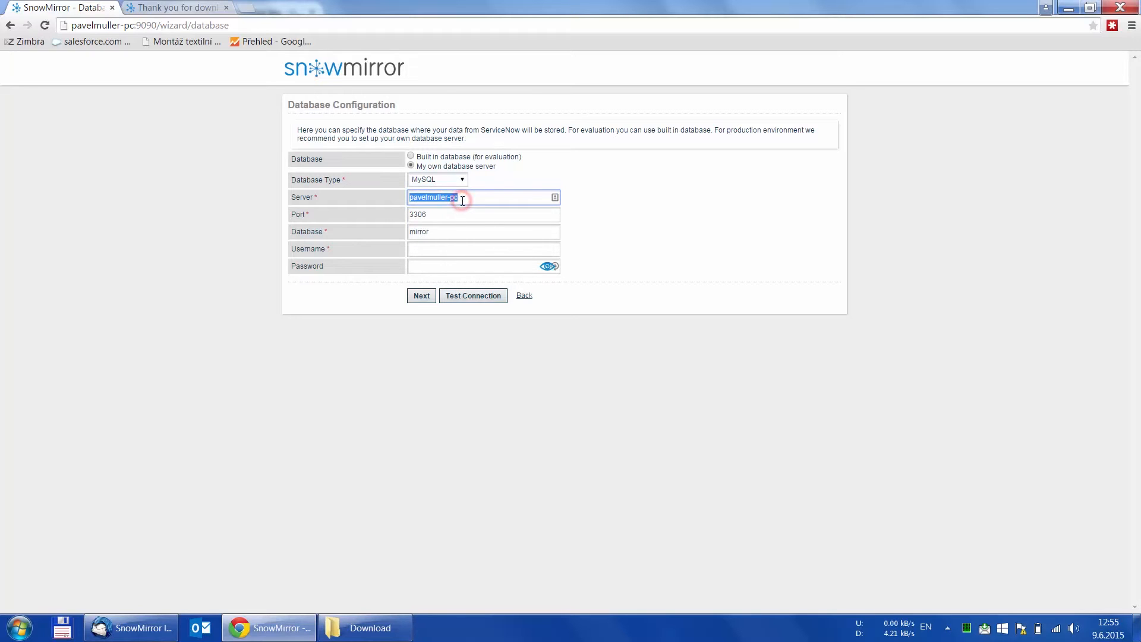
type("localhost")
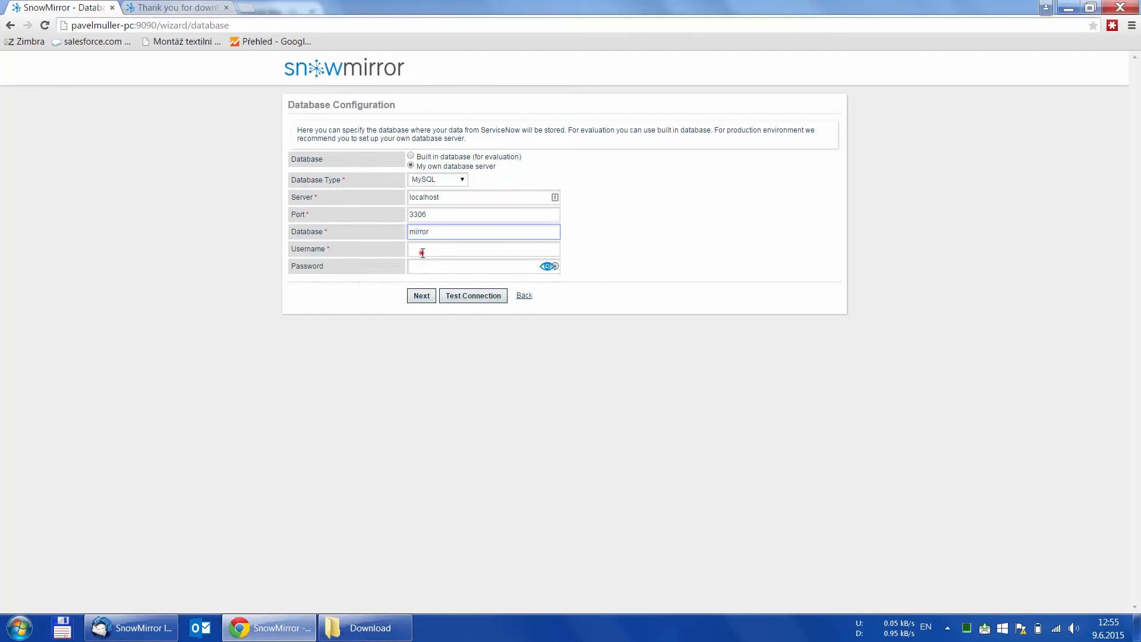
type("snow")
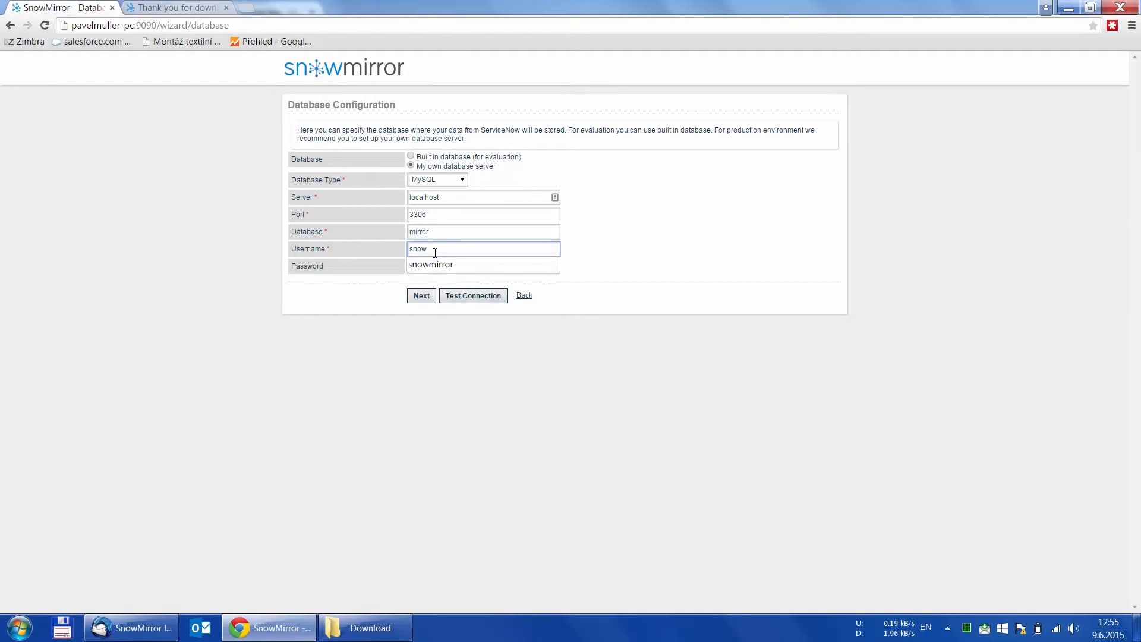
type("mirror")
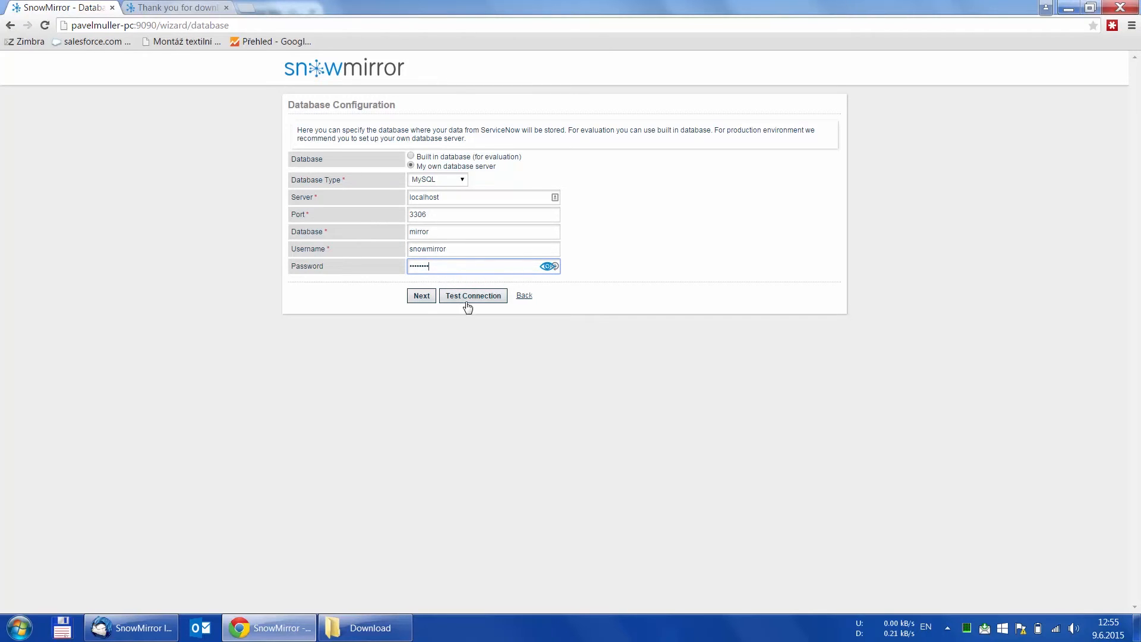
left_click(472, 295)
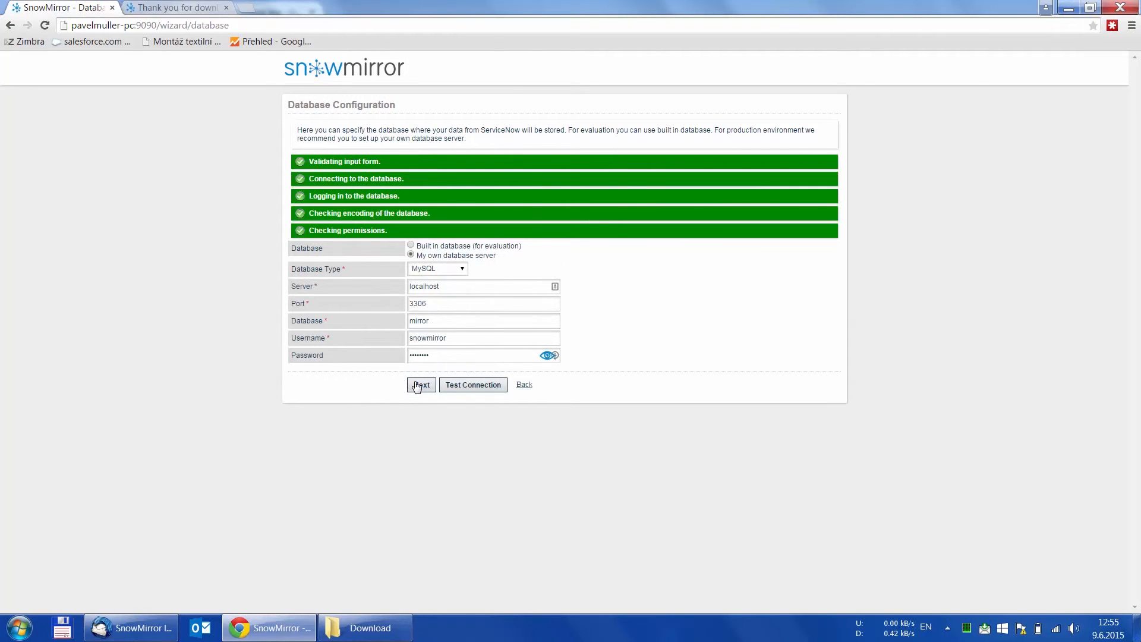
Preview the Setup now notification option, then choose Setup later and continue.
left_click(421, 385)
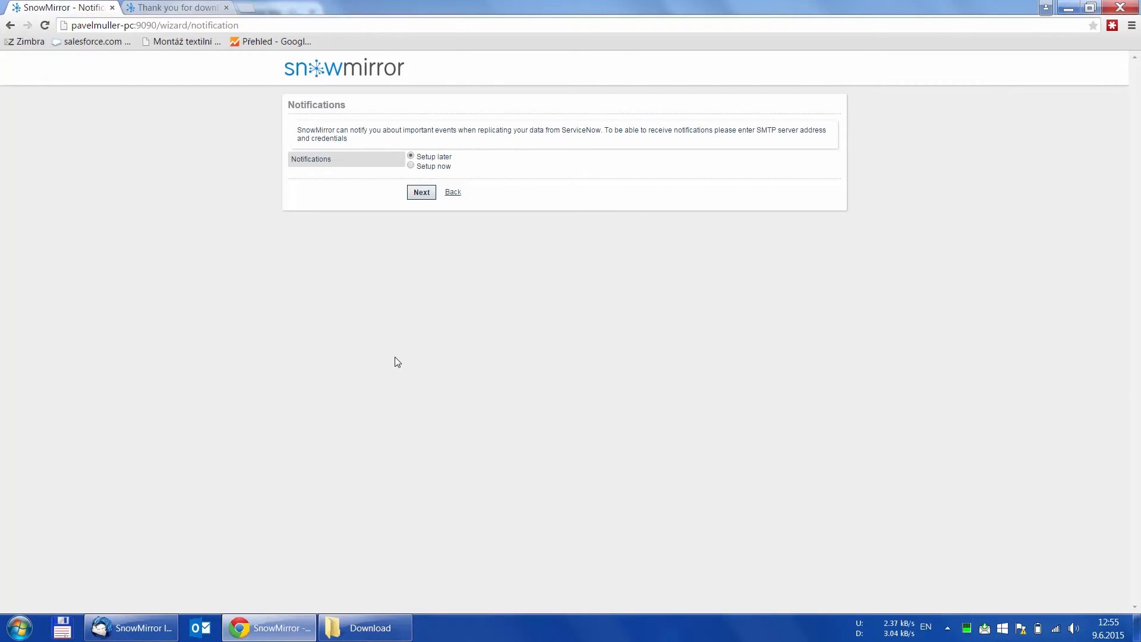
left_click(410, 165)
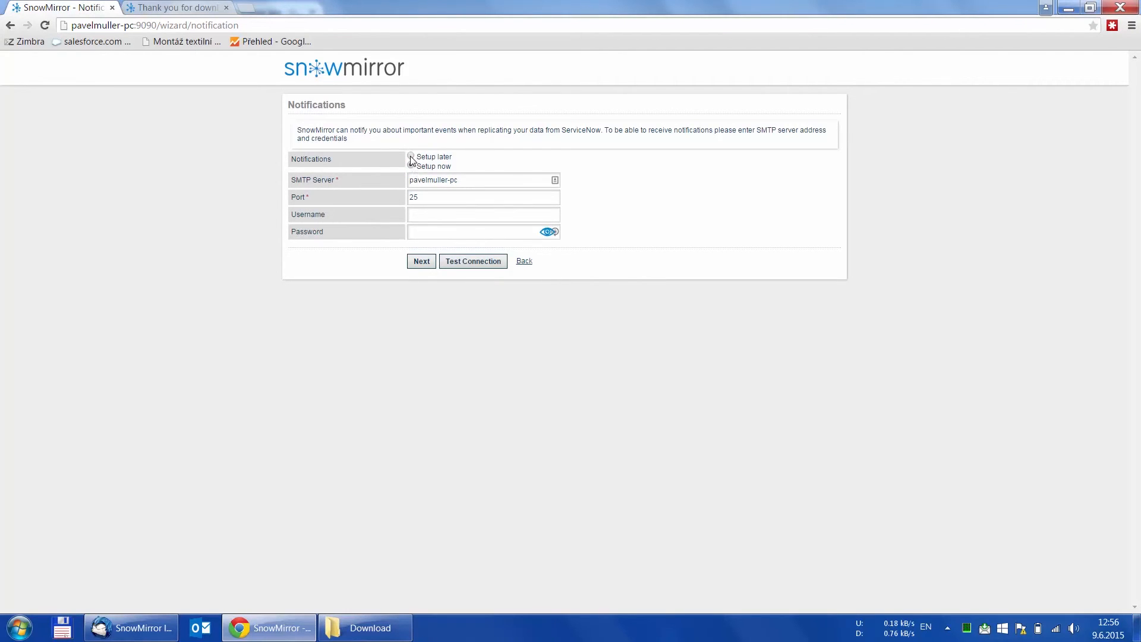
left_click(411, 156)
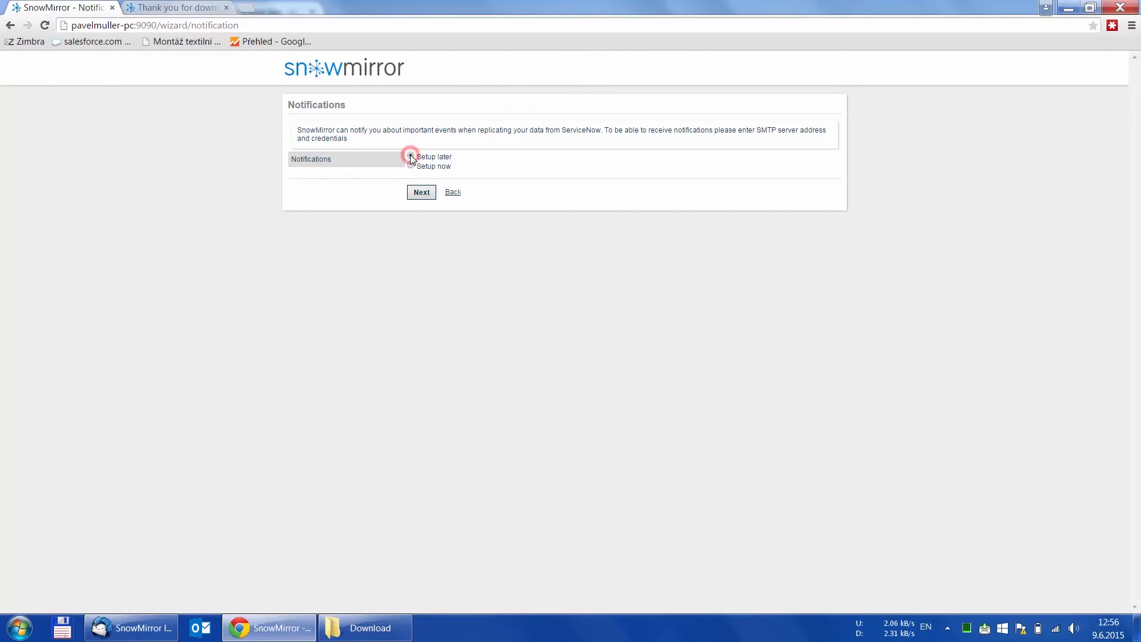
left_click(421, 191)
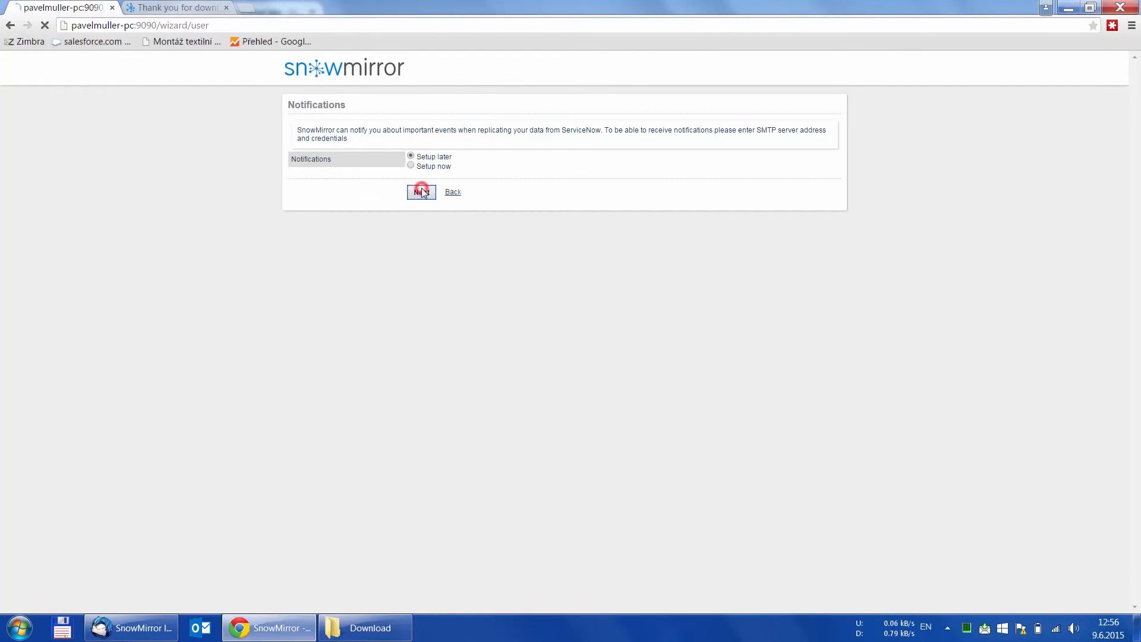
Enter the admin username, matching passwords and the (UTC +01:00) Europe/Berlin time zone.
left_click(421, 191)
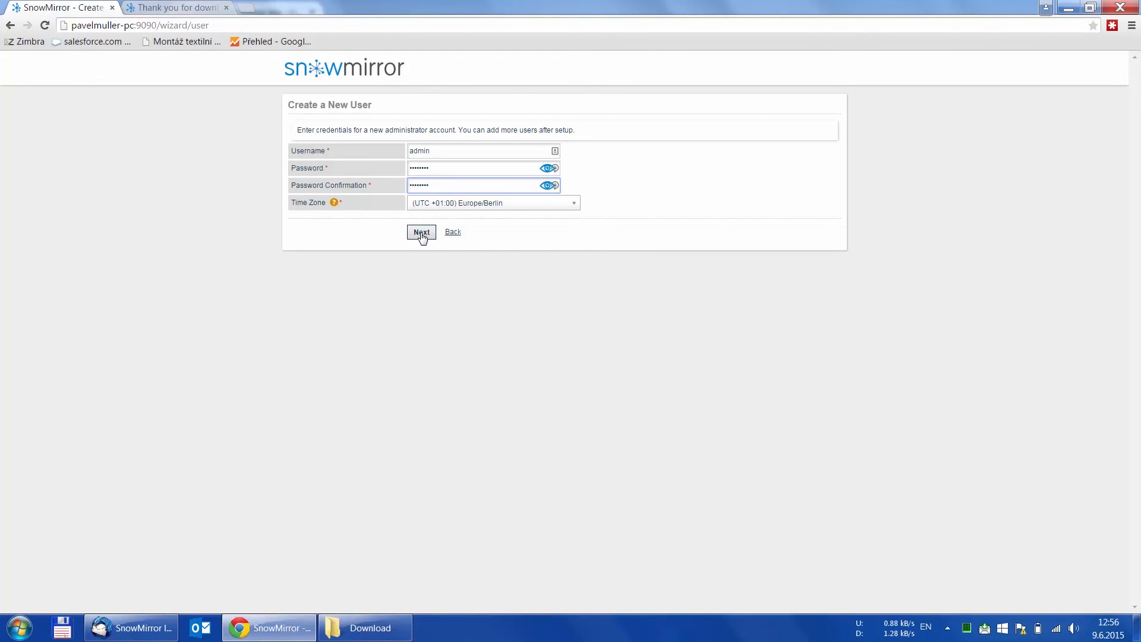
Submit the new admin account, review the configuration summary, and finish the setup.
left_click(421, 231)
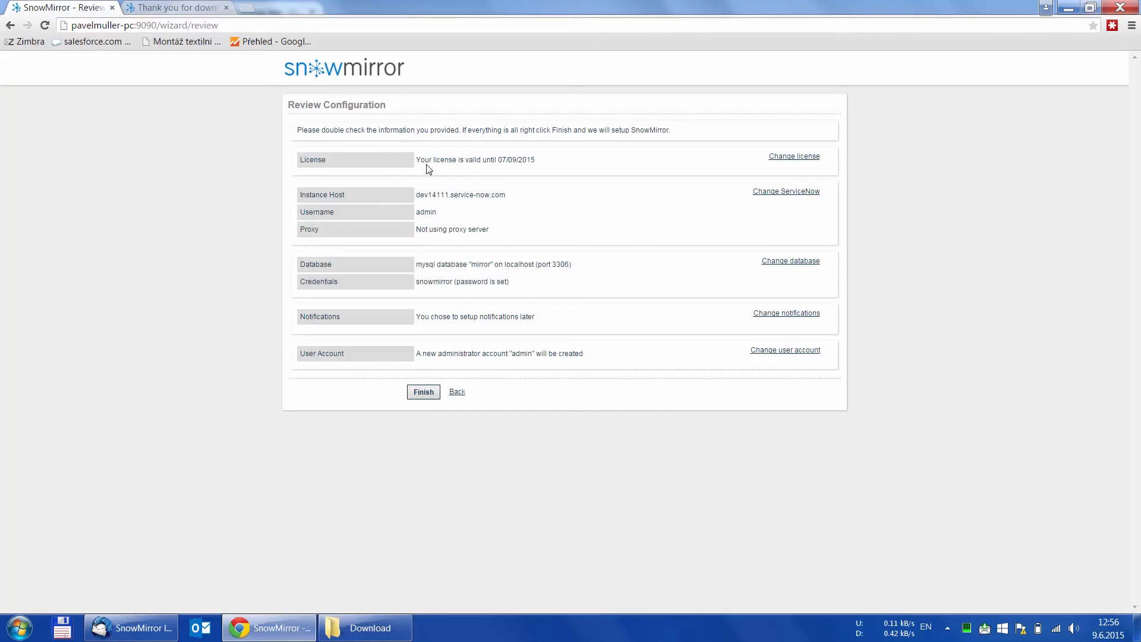
mouse_move(425, 215)
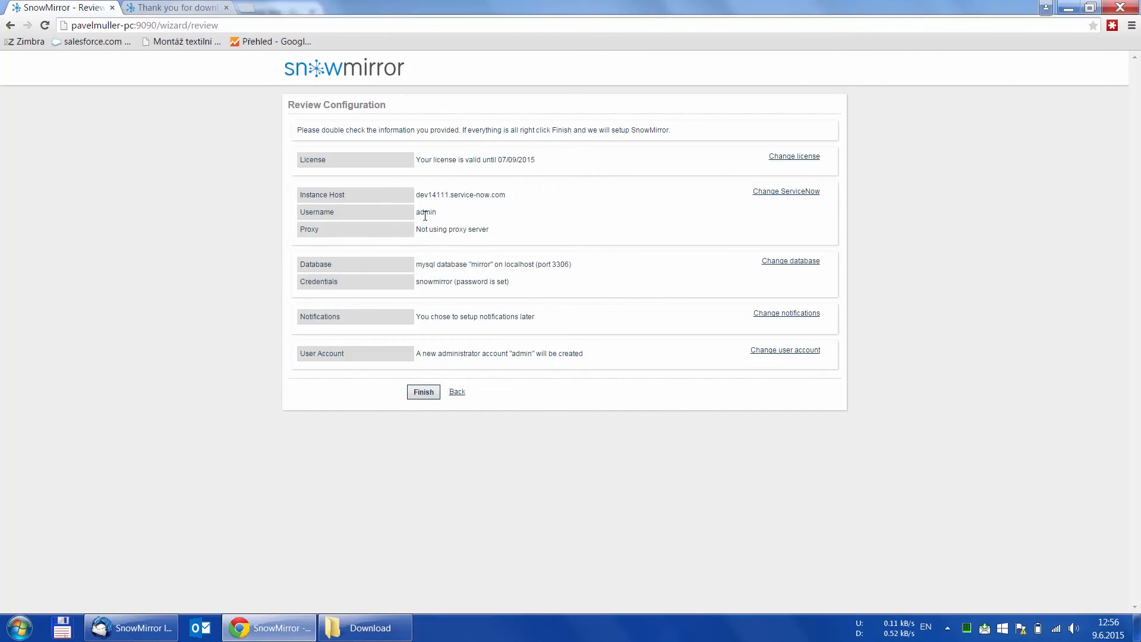
mouse_move(541, 285)
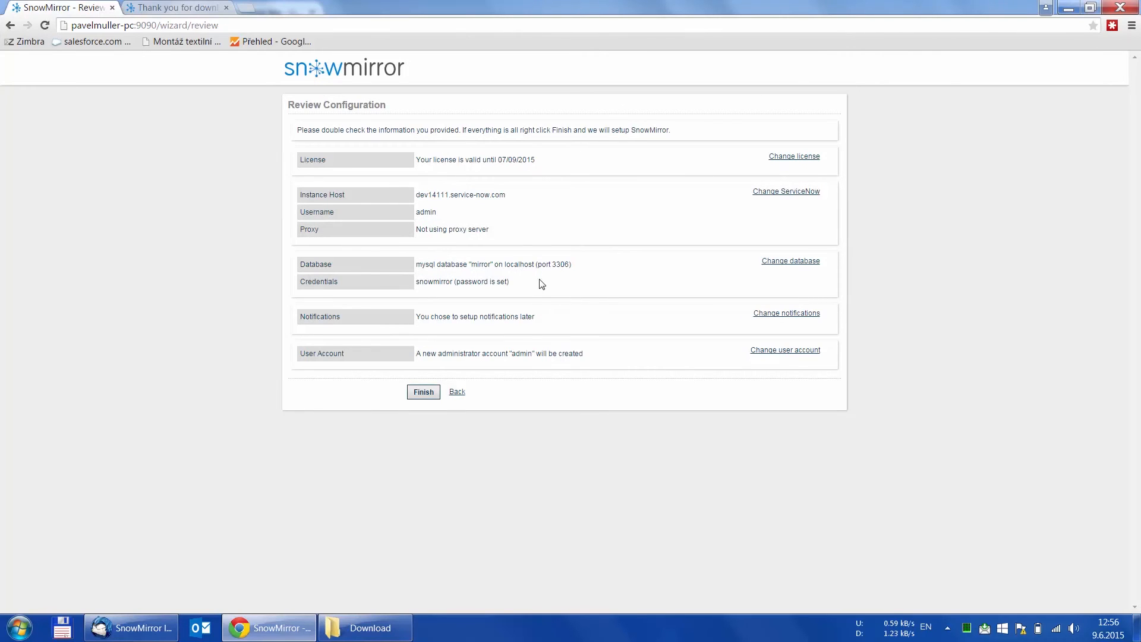
left_click(423, 392)
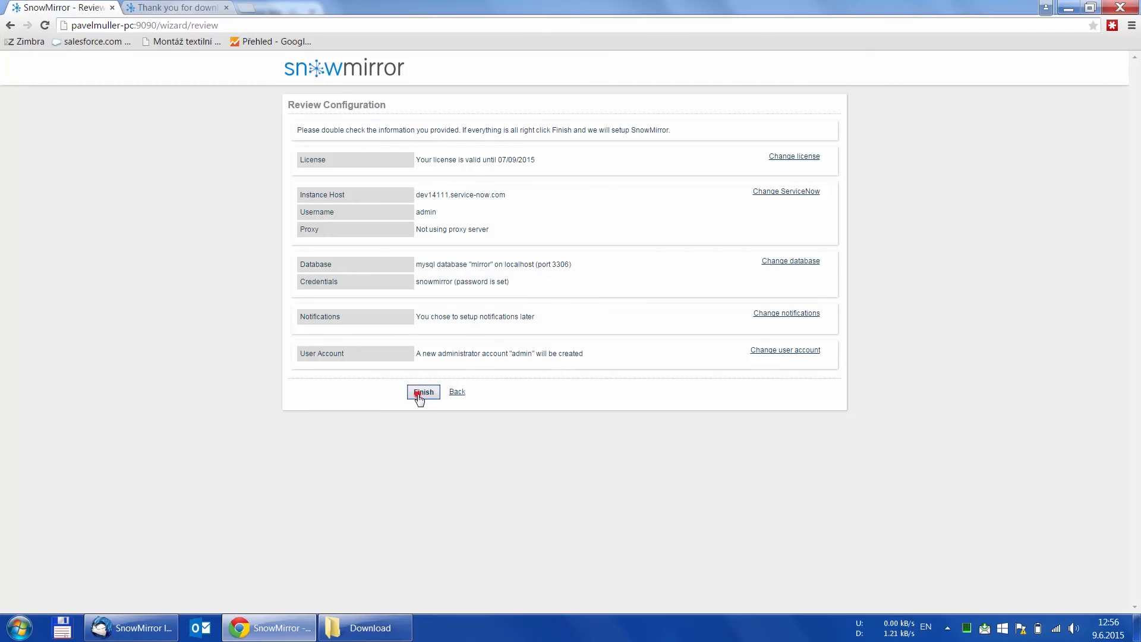
left_click(422, 392)
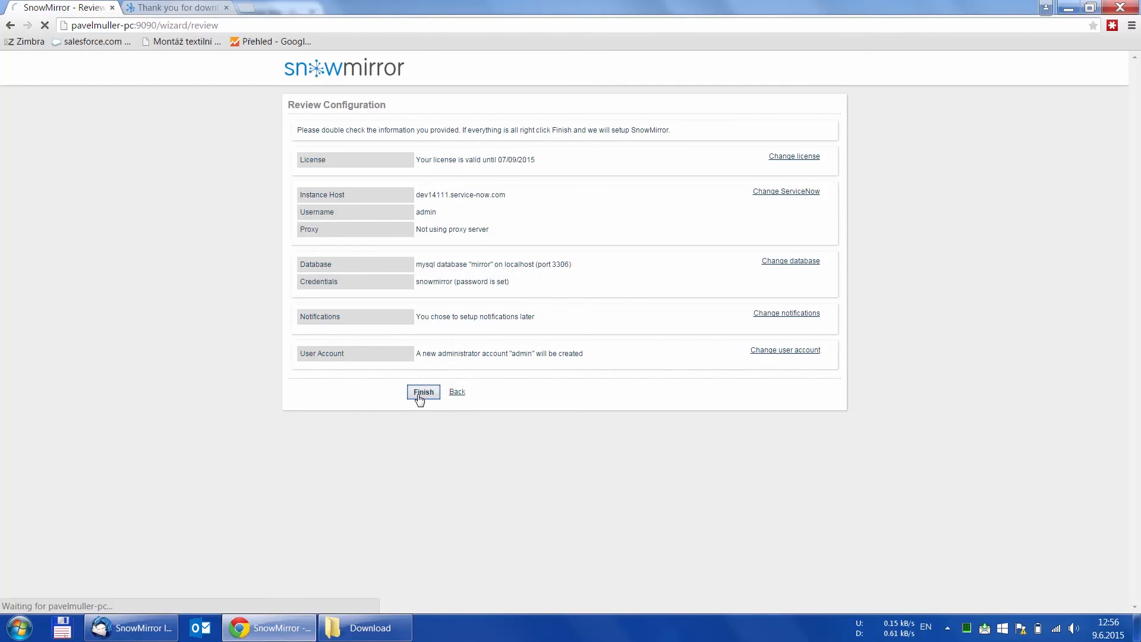
left_click(423, 392)
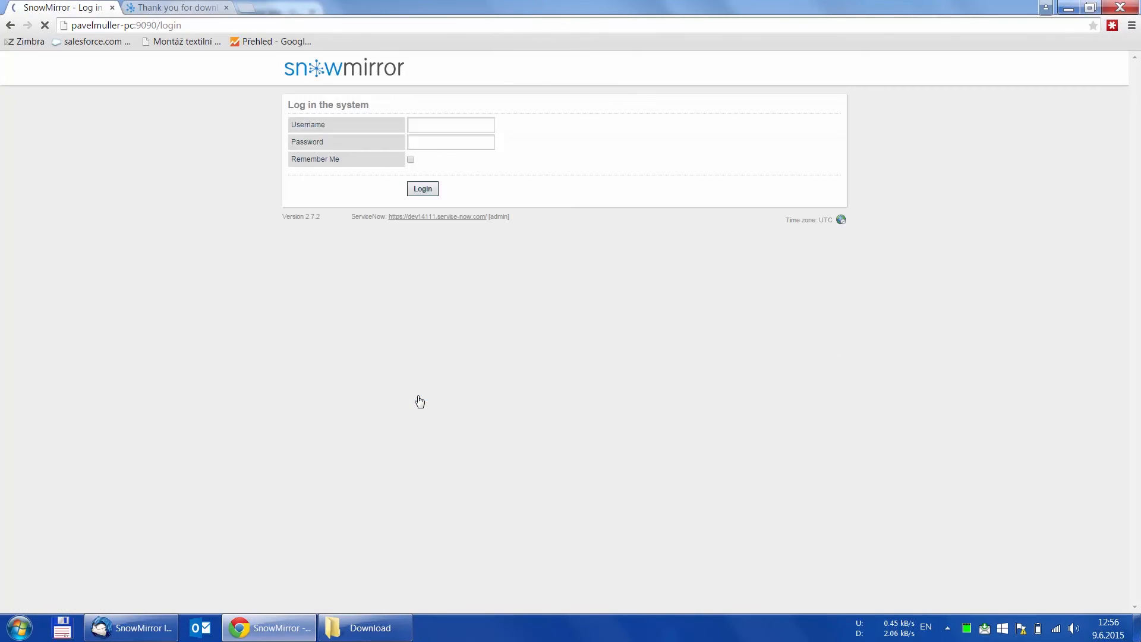
Log in to SnowMirror as 'admin' to reach the dashboard with its 30-day trial notice.
left_click(450, 124)
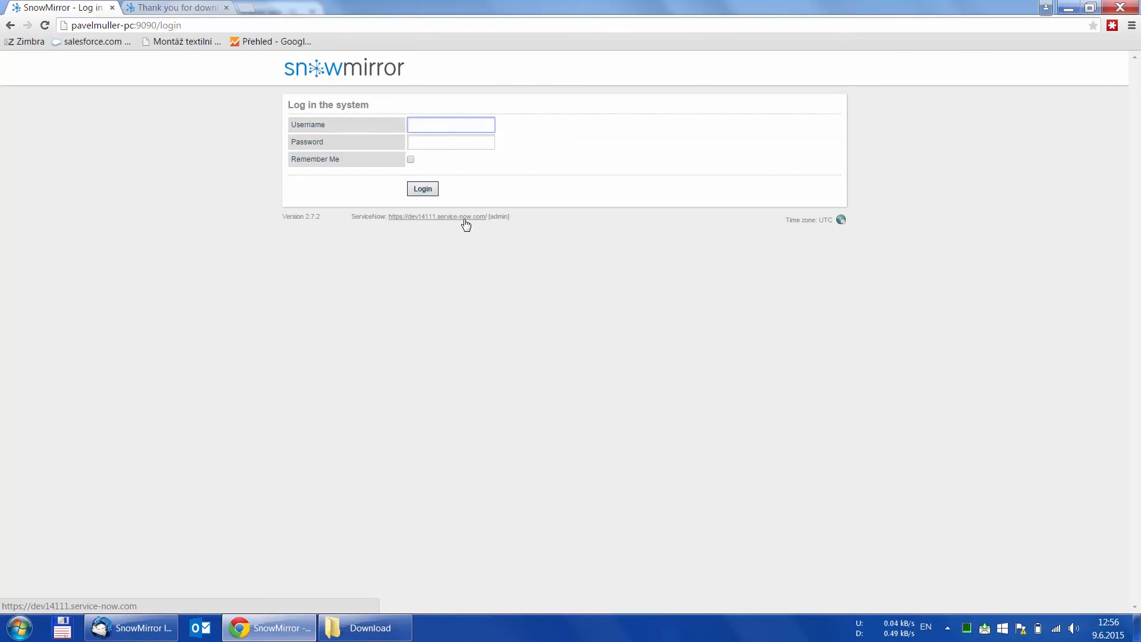
left_click(450, 124)
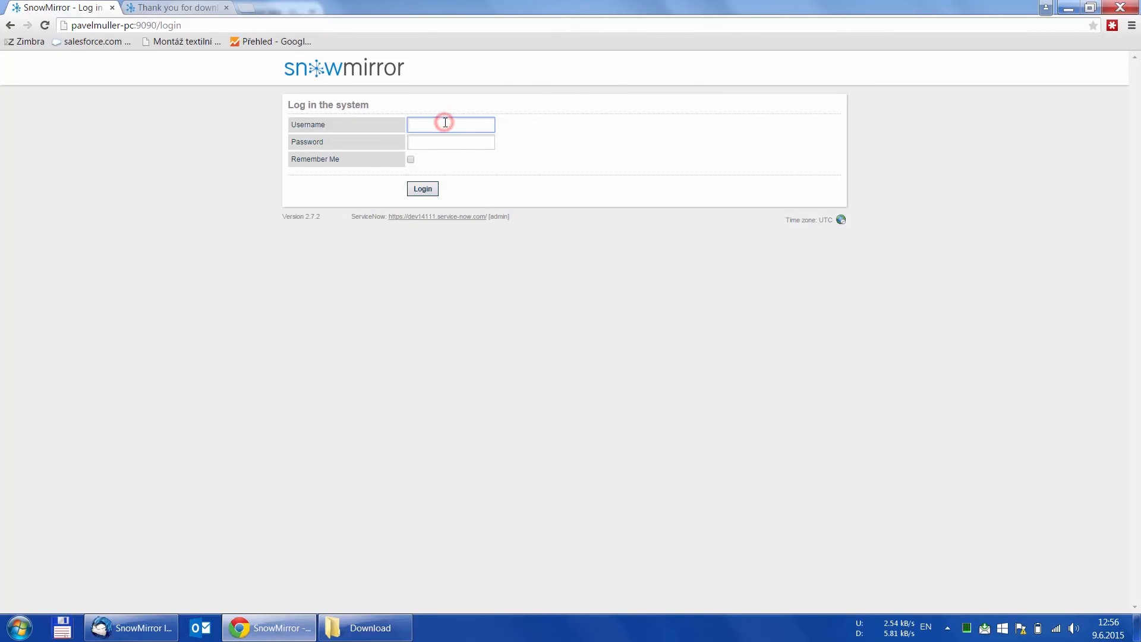
type("admin")
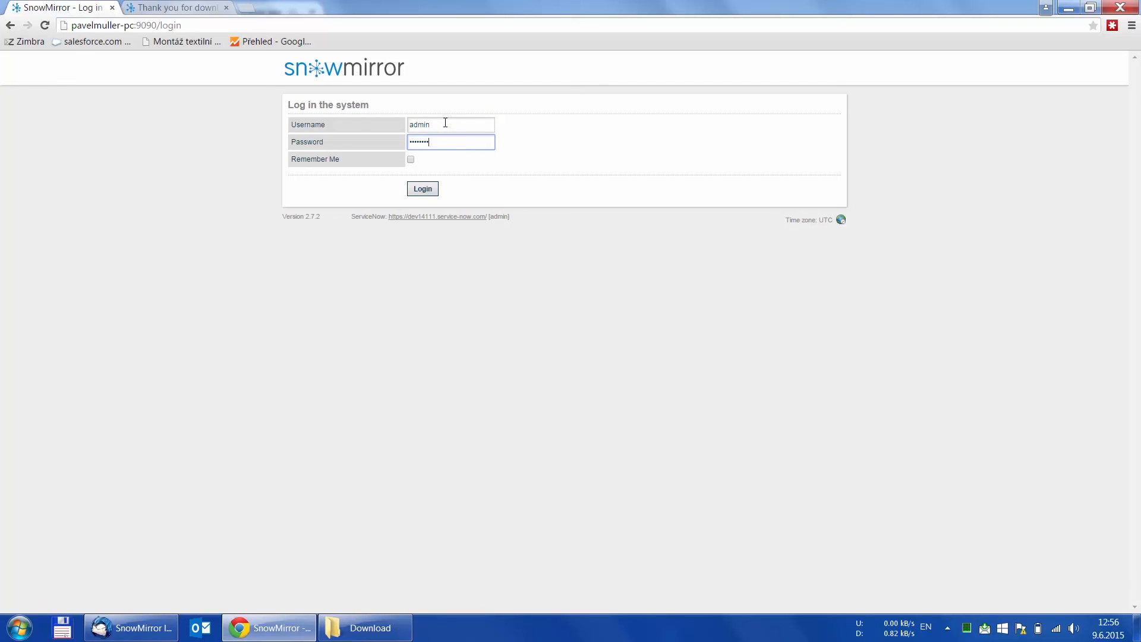
left_click(422, 188)
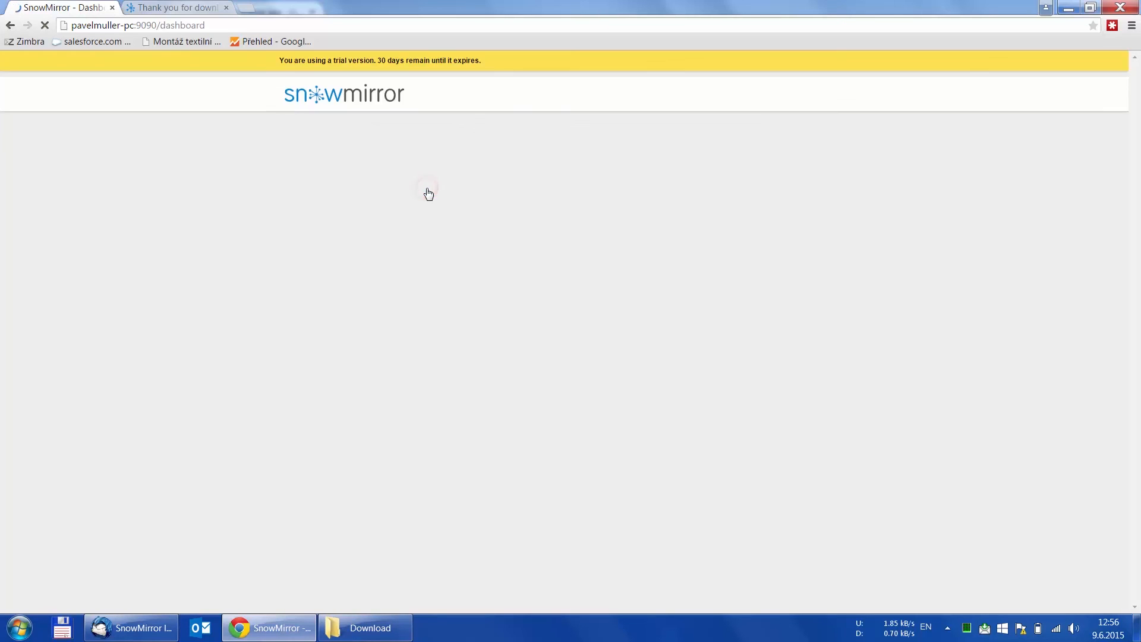